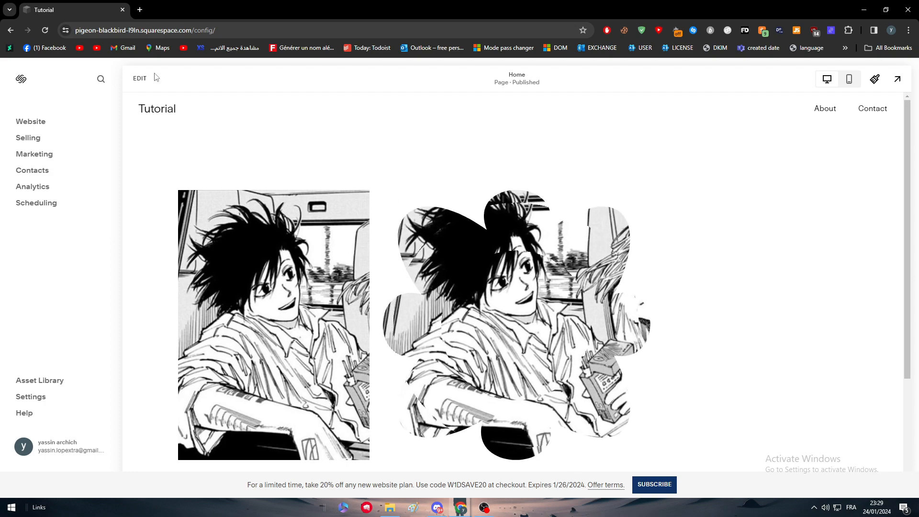
- Delete the home page section holding the two manga images, leaving the page empty
left_click(140, 77)
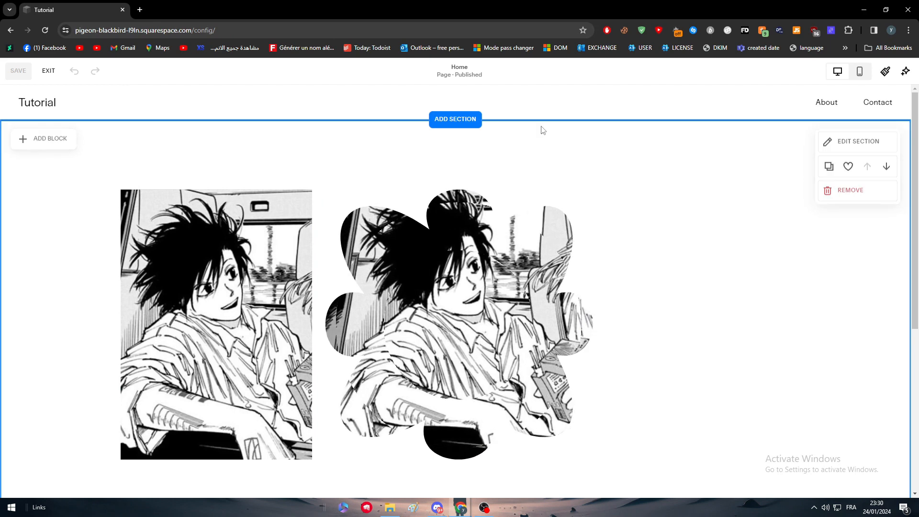
left_click(850, 189)
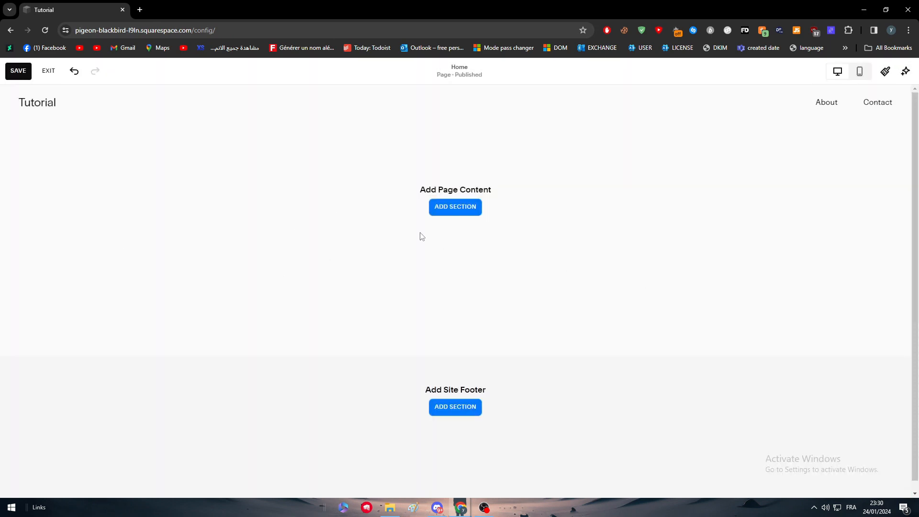
- Insert the Intro layout with text and photo, then delete its lake cabin photo
left_click(455, 207)
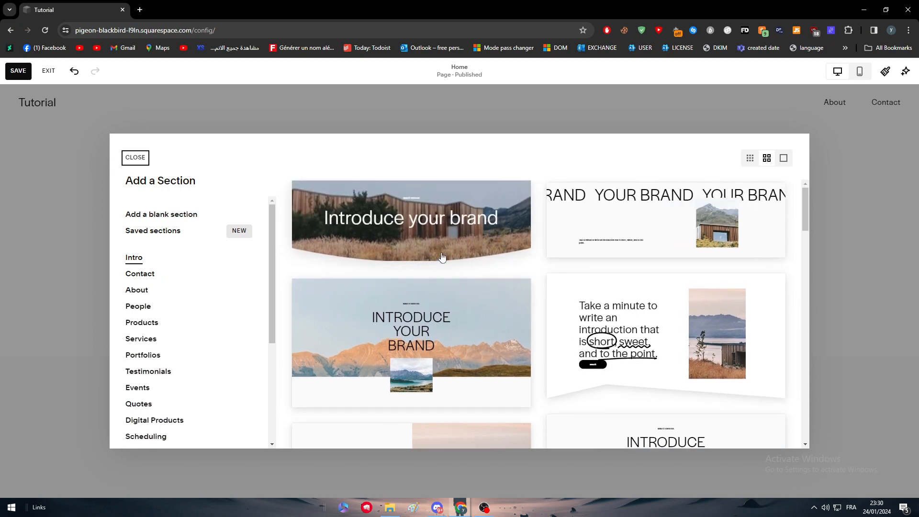
left_click(135, 158)
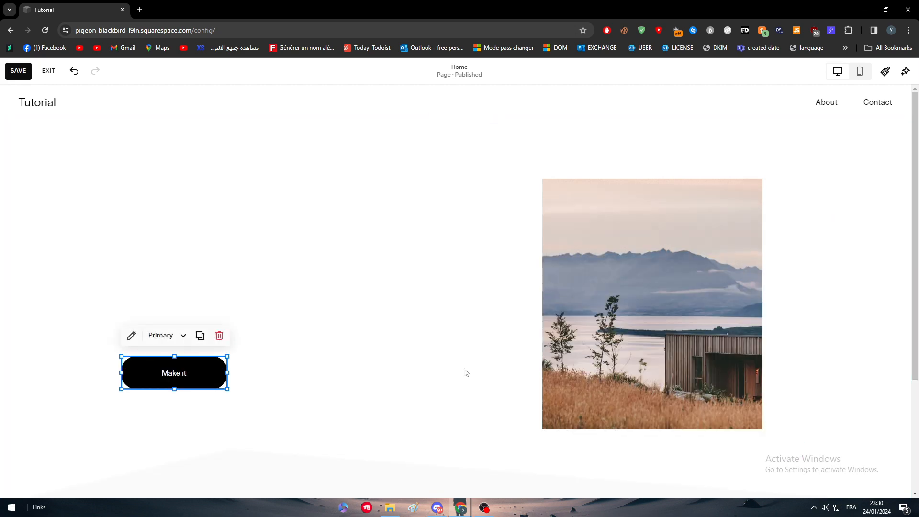
left_click(652, 304)
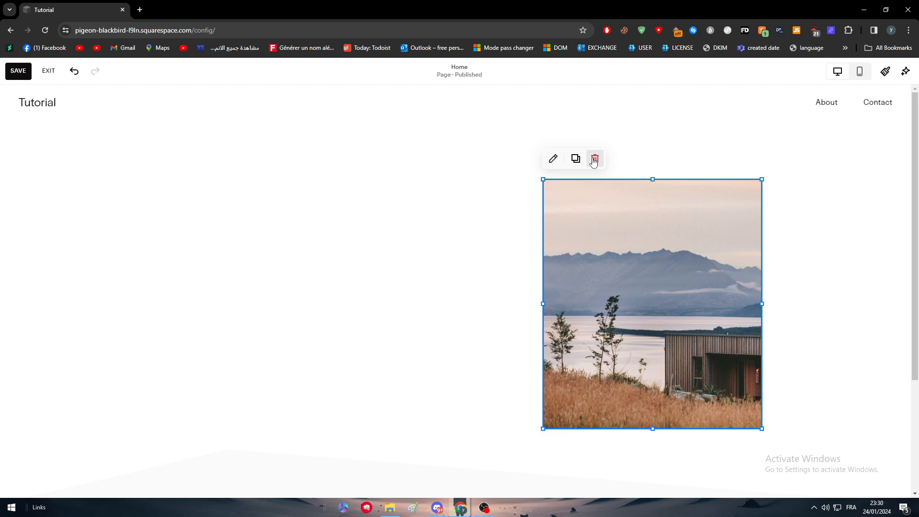
left_click(593, 158)
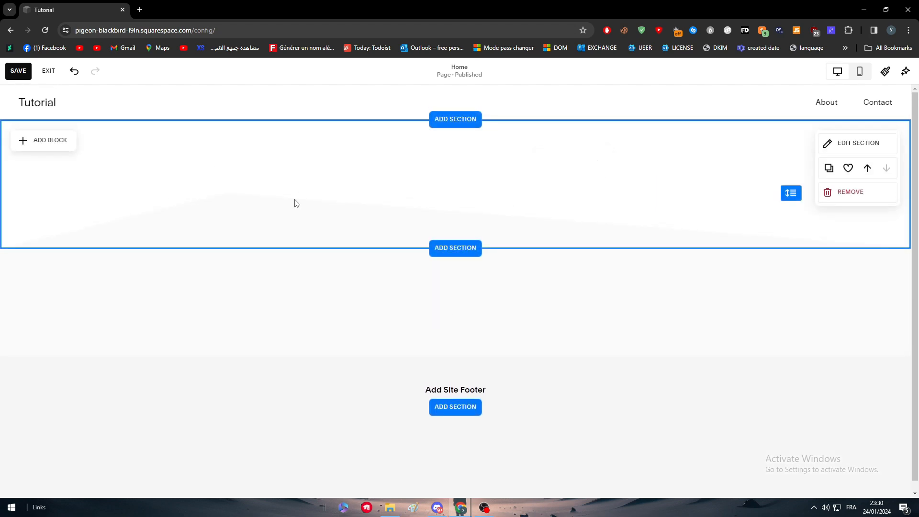
mouse_move(660, 218)
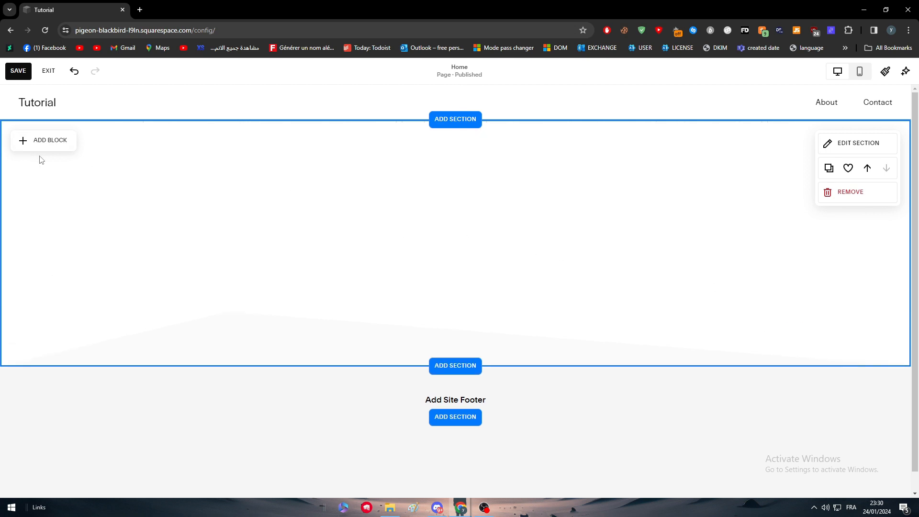
- Insert an Image block into the intro section and bring up its settings panel
left_click(43, 140)
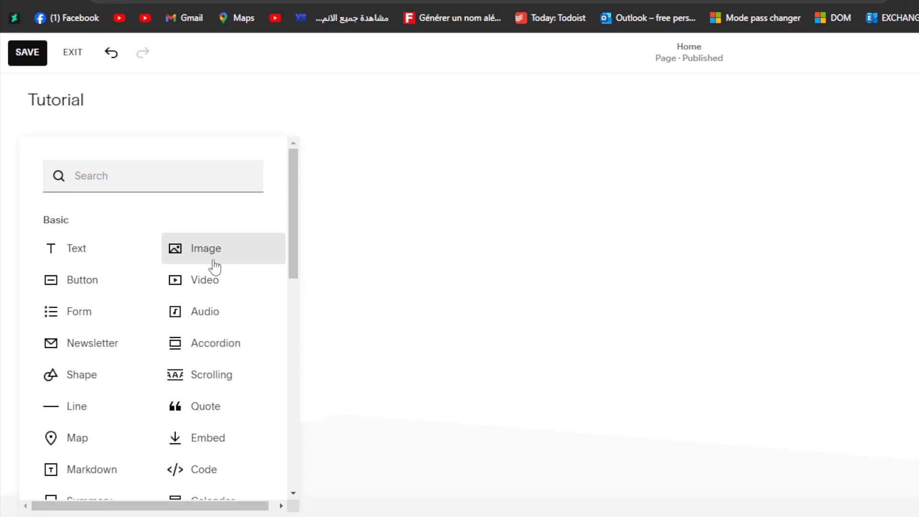
left_click(205, 248)
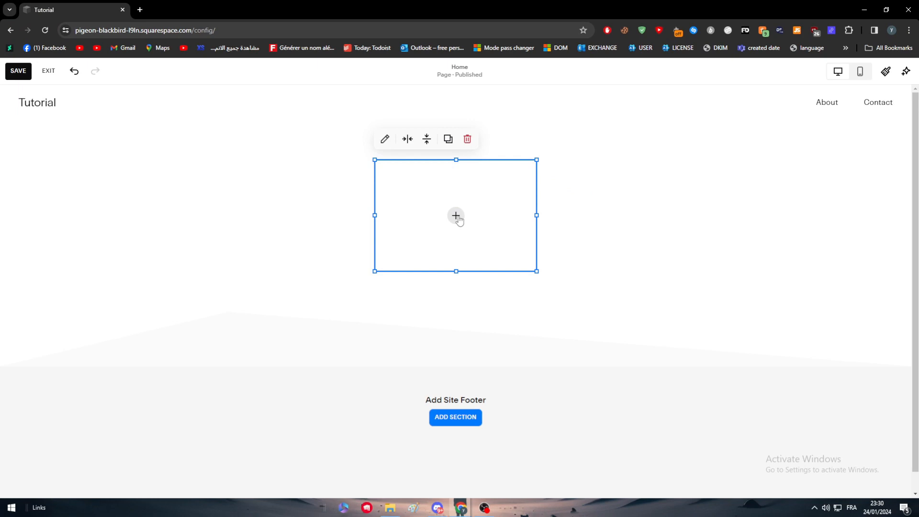
left_click(456, 216)
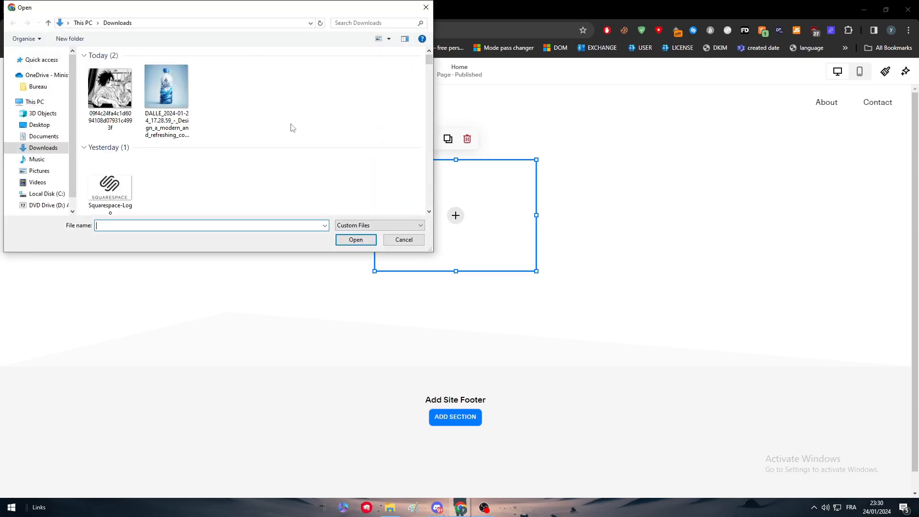
left_click(403, 240)
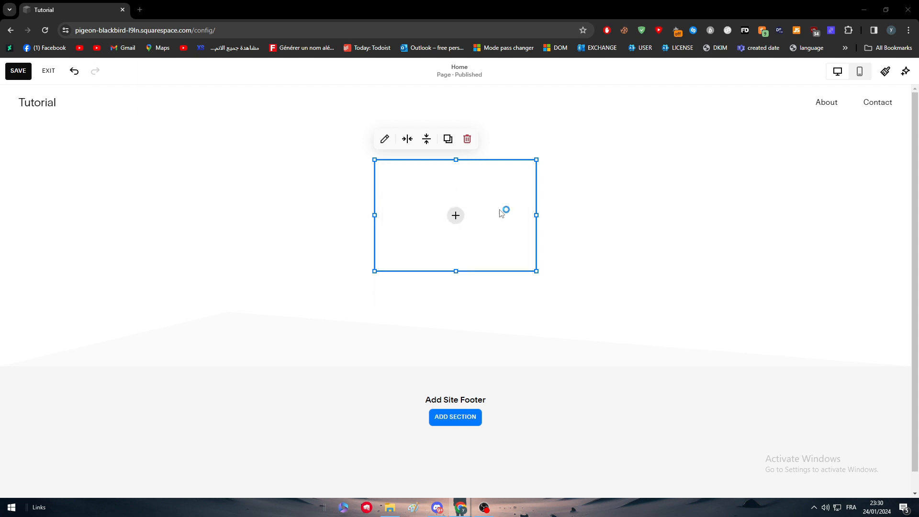
left_click(456, 215)
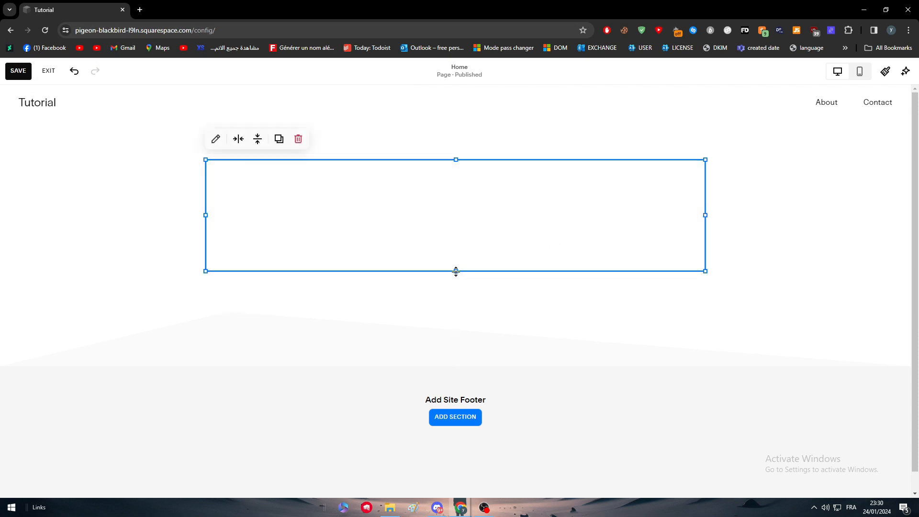
left_click(216, 139)
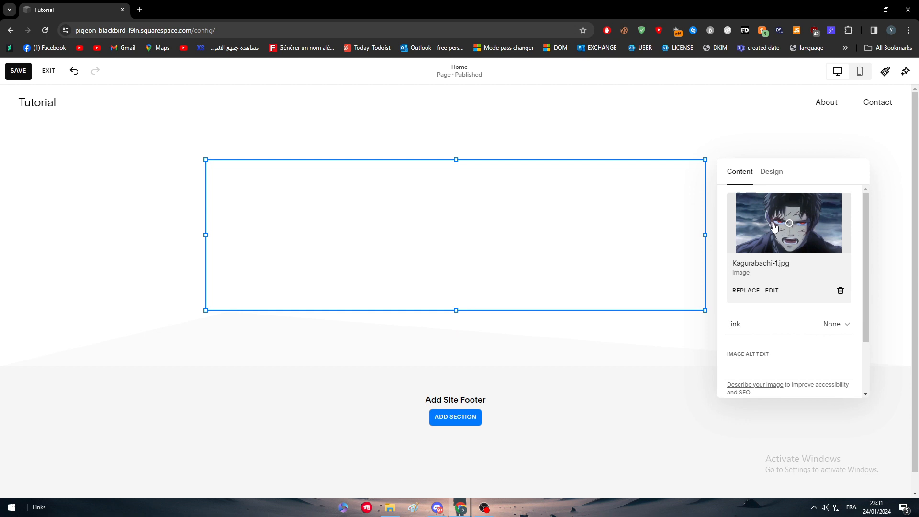
- Upload the manga picture from Downloads into the image block's content
left_click(772, 171)
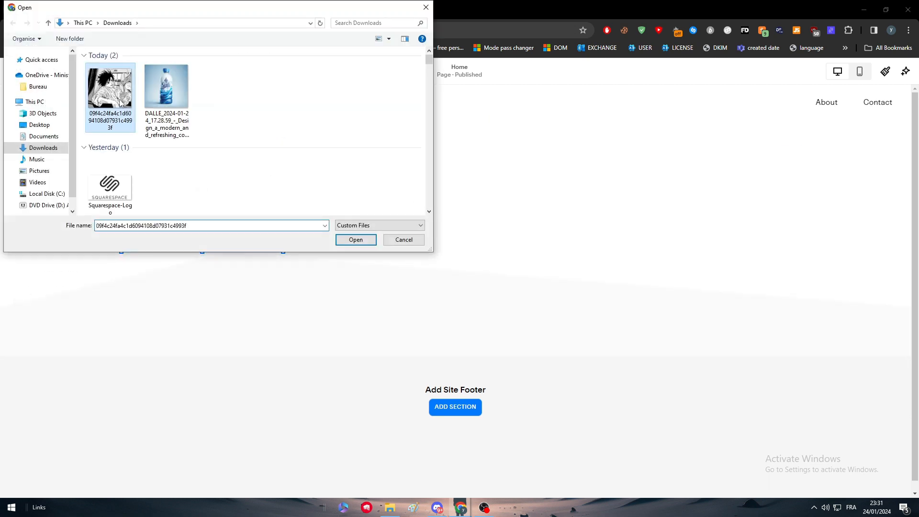
left_click(355, 240)
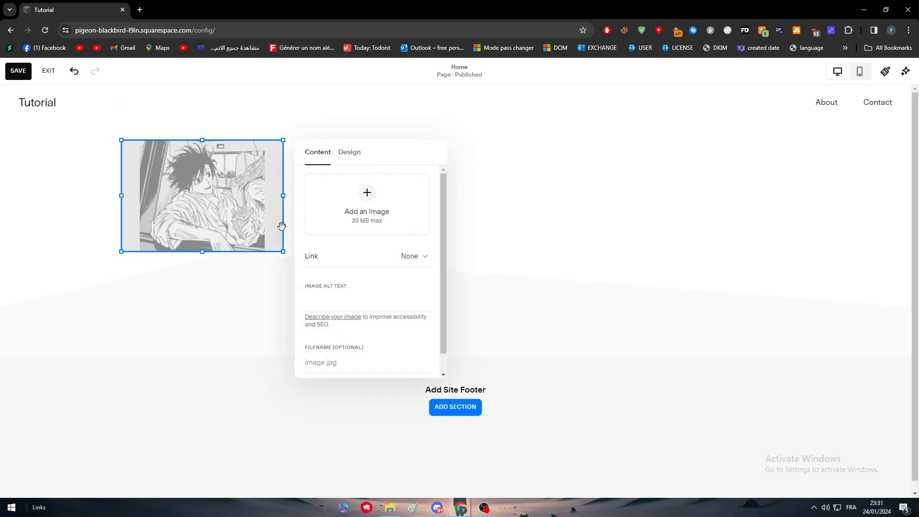
left_click(348, 152)
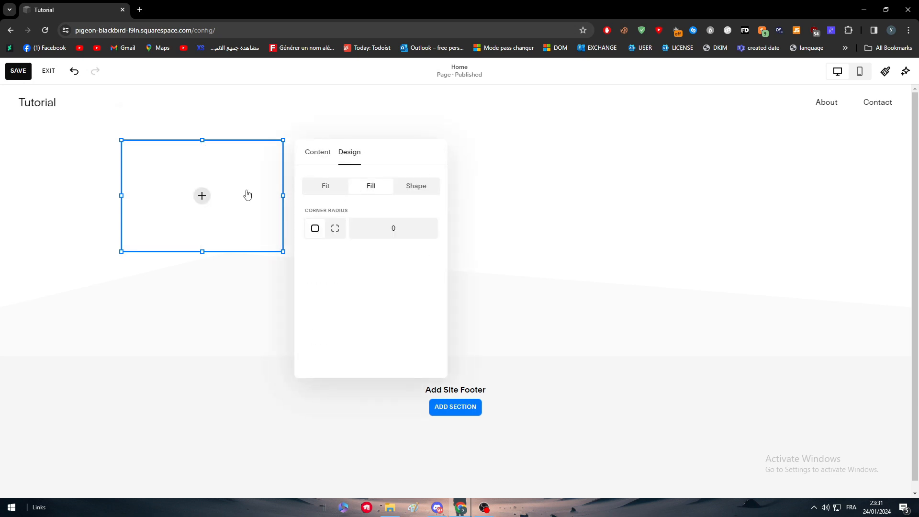
left_click(317, 152)
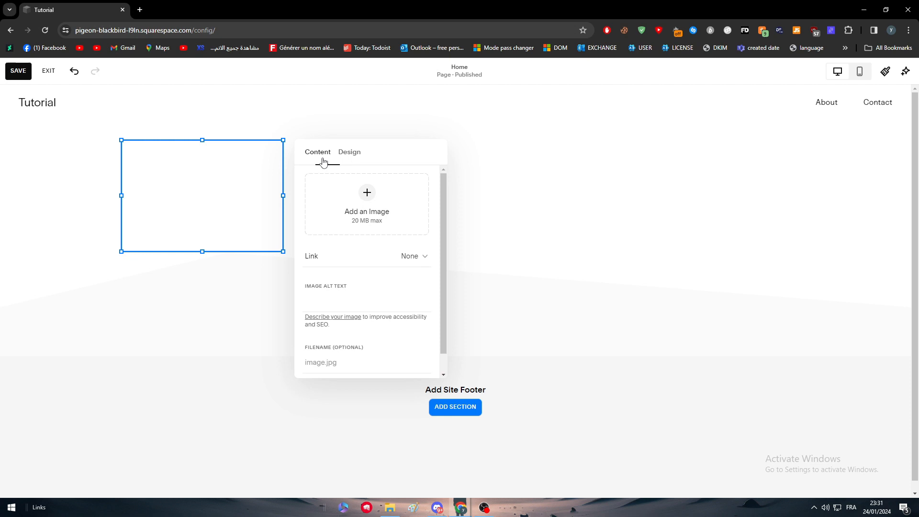
- Re-add the manga picture to the block so it spans most of the intro section
left_click(367, 203)
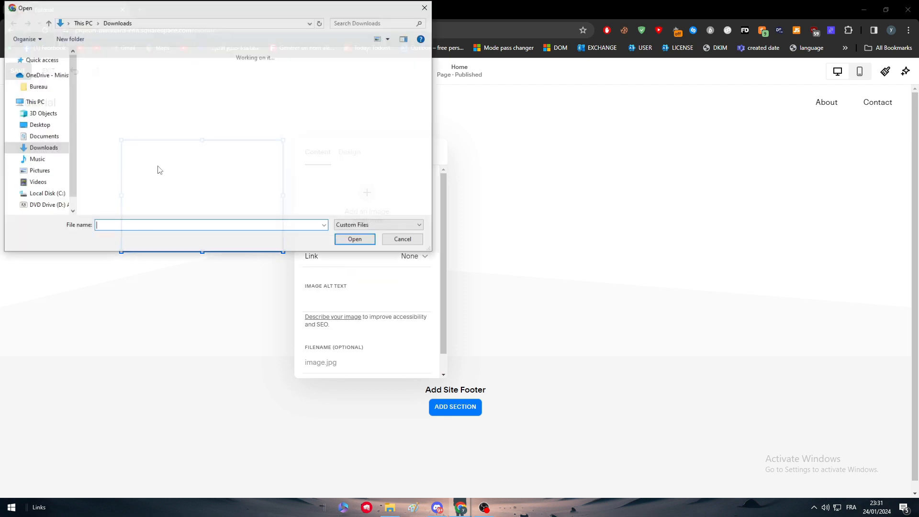
left_click(401, 238)
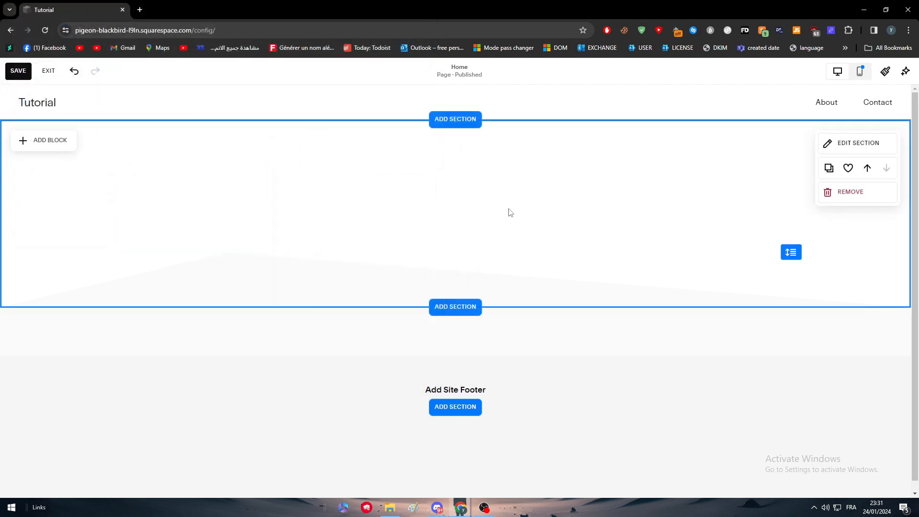
left_click(49, 140)
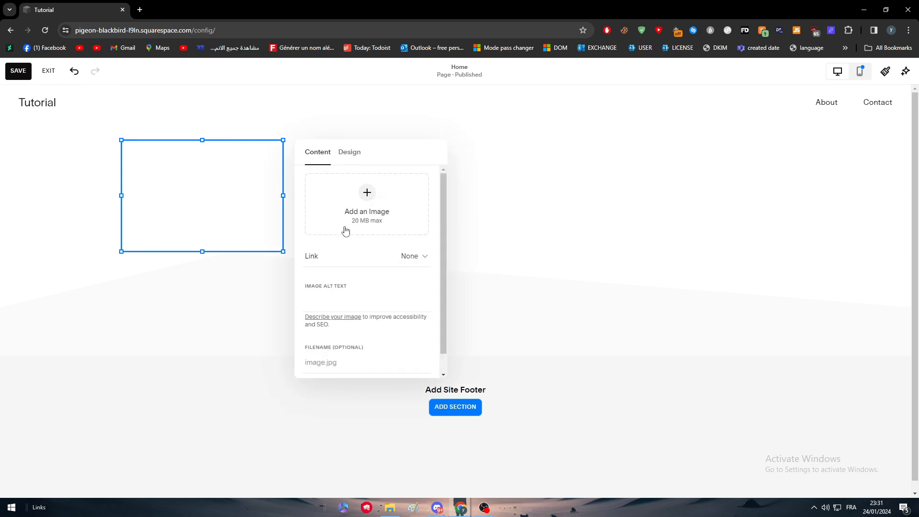
left_click(367, 191)
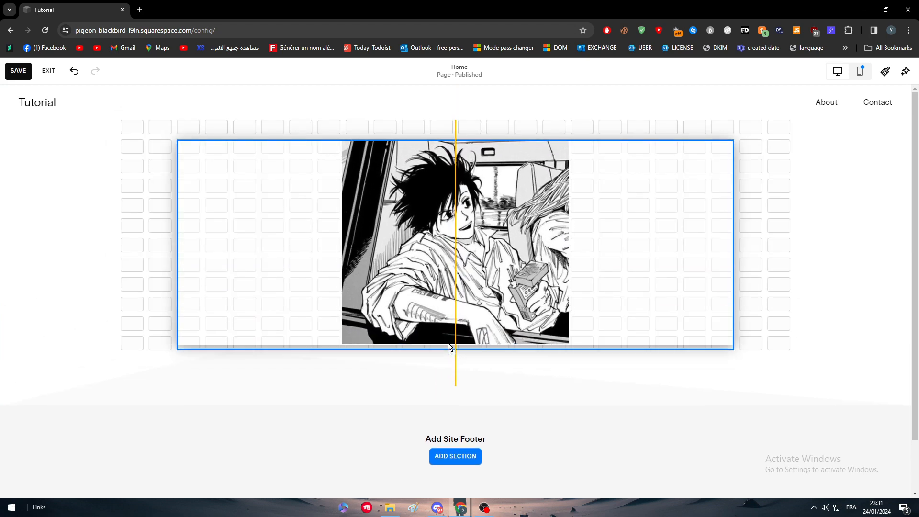
- Give the manga image the alt text 'ezaeazeazeazeaz' in its content settings
left_click(455, 243)
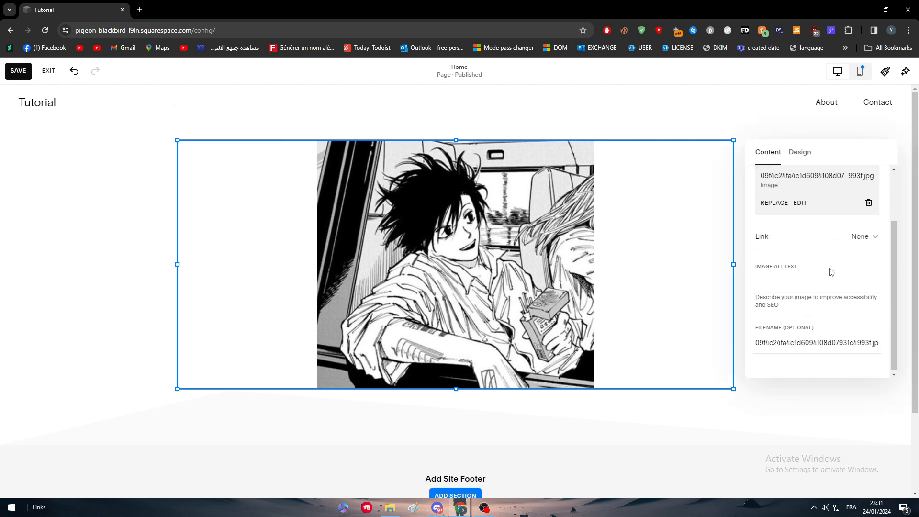
left_click(815, 279)
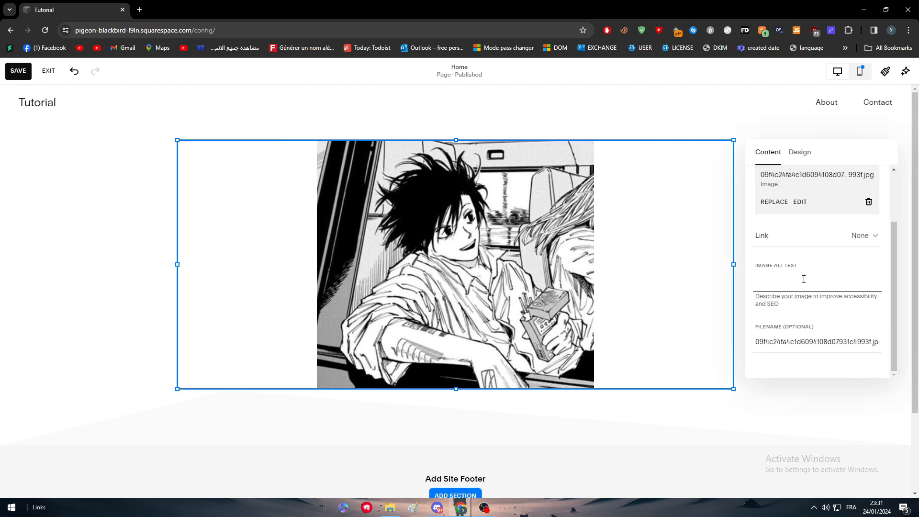
type("ezaeazeazeazeaz")
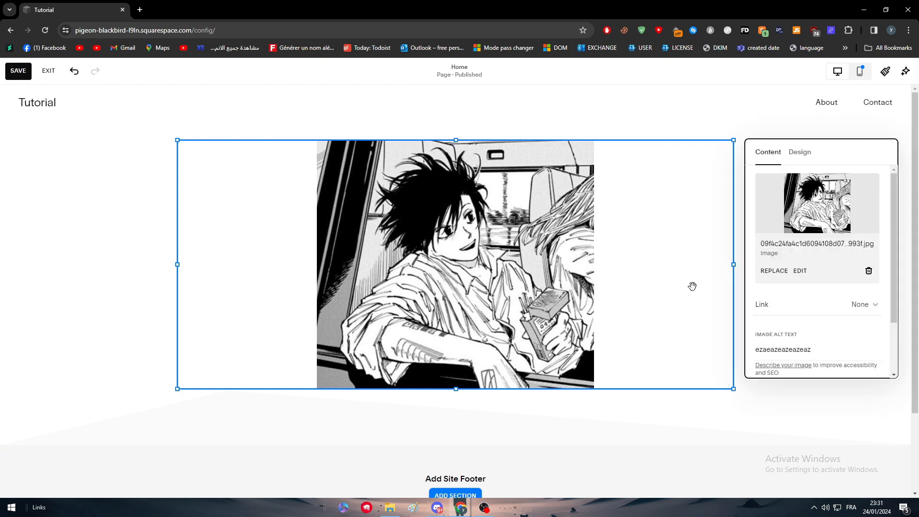
scroll("down", 3)
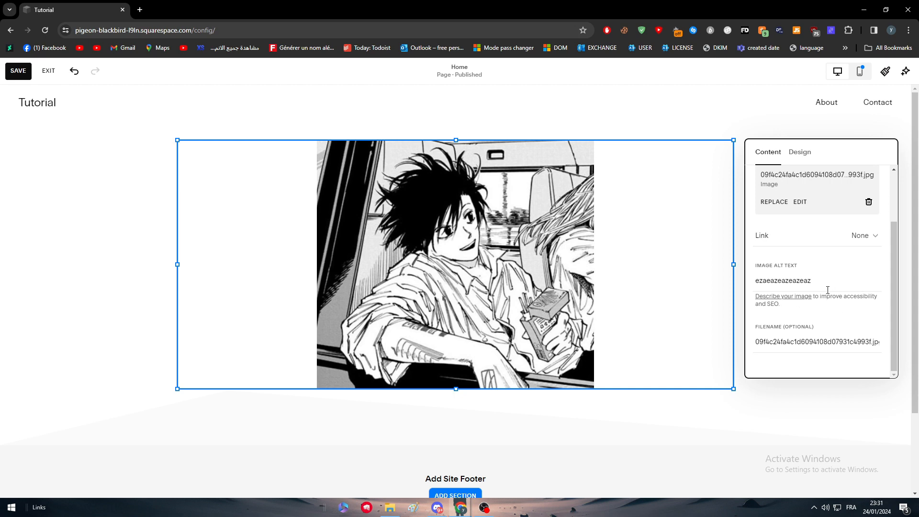
mouse_move(822, 264)
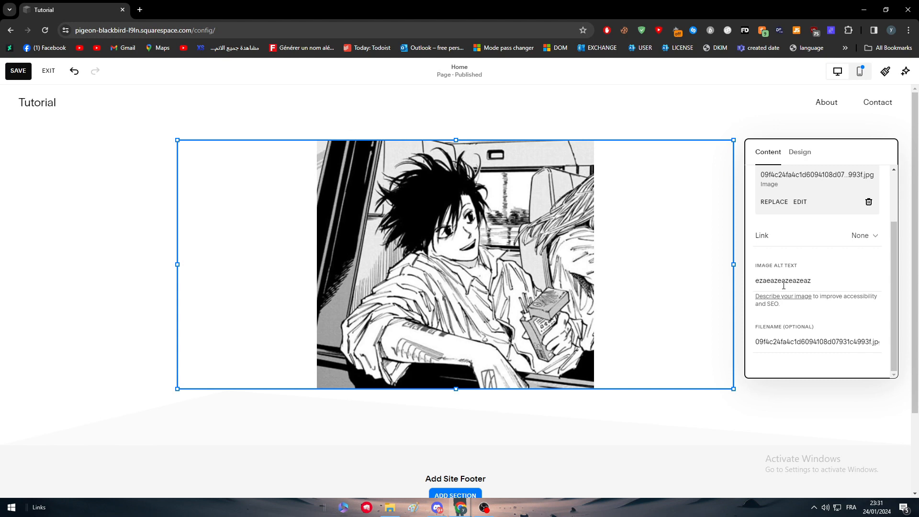
mouse_move(832, 333)
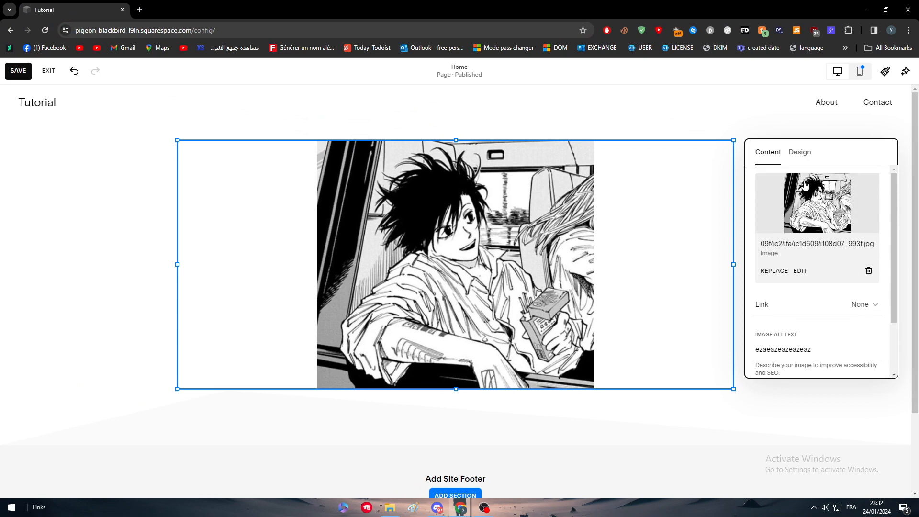
- Preview the colour overlay on the manga image, then leave it turned off
left_click(799, 152)
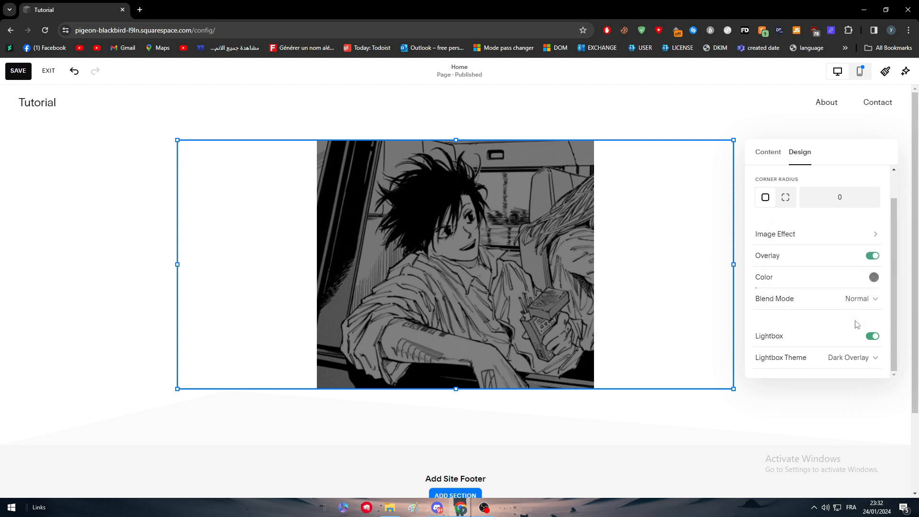
left_click(862, 299)
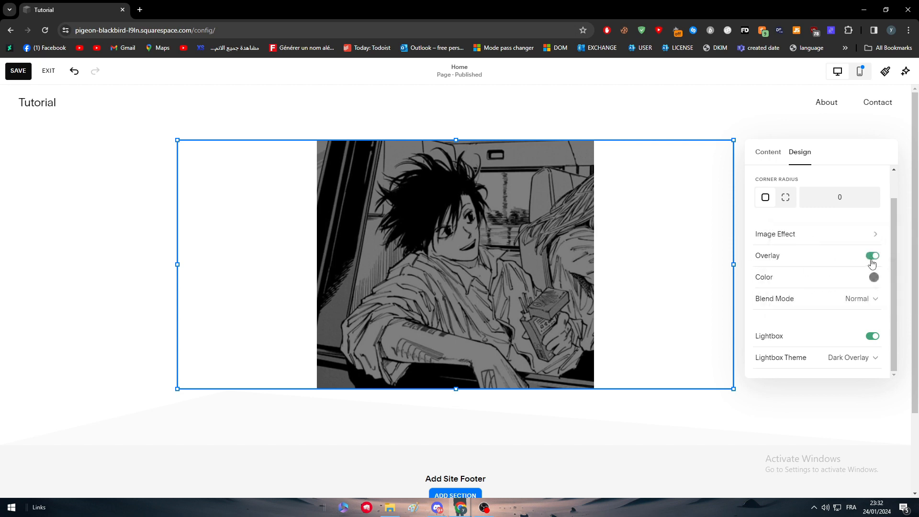
left_click(872, 255)
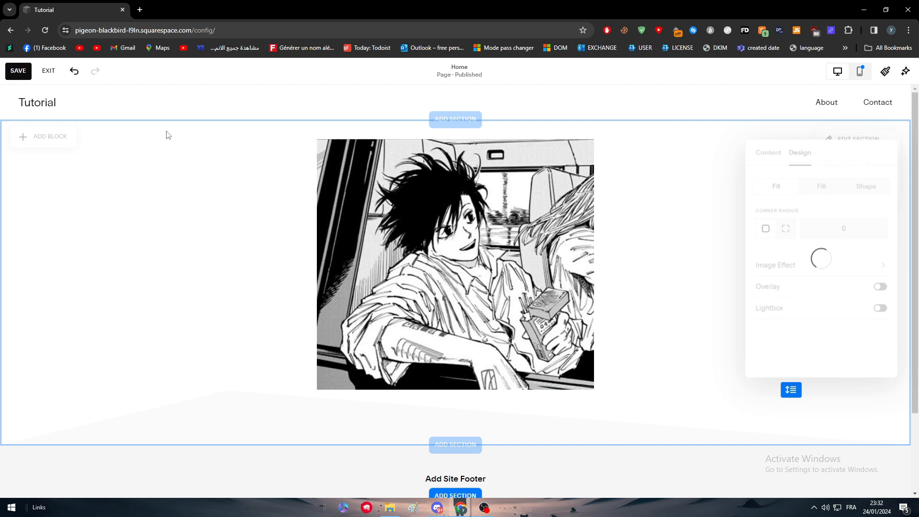
- Add a text block to the section reading 'Hello guys'
left_click(42, 136)
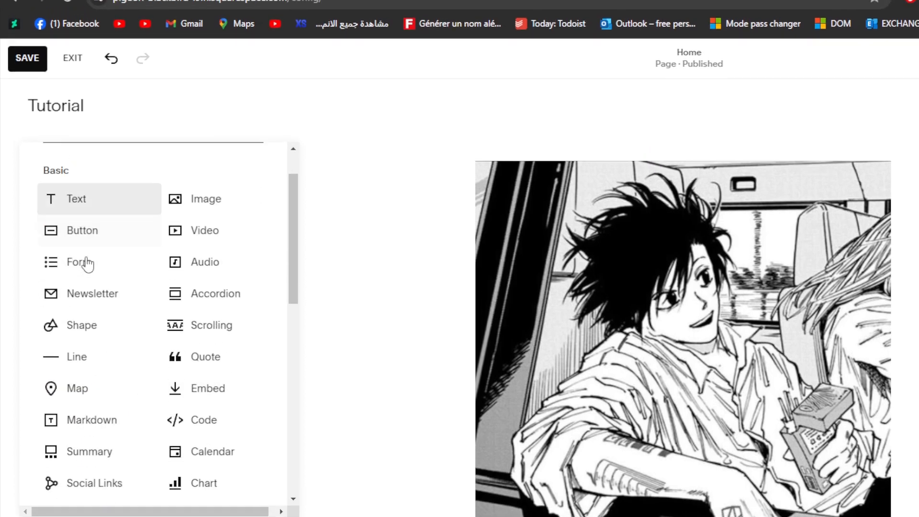
left_click(76, 198)
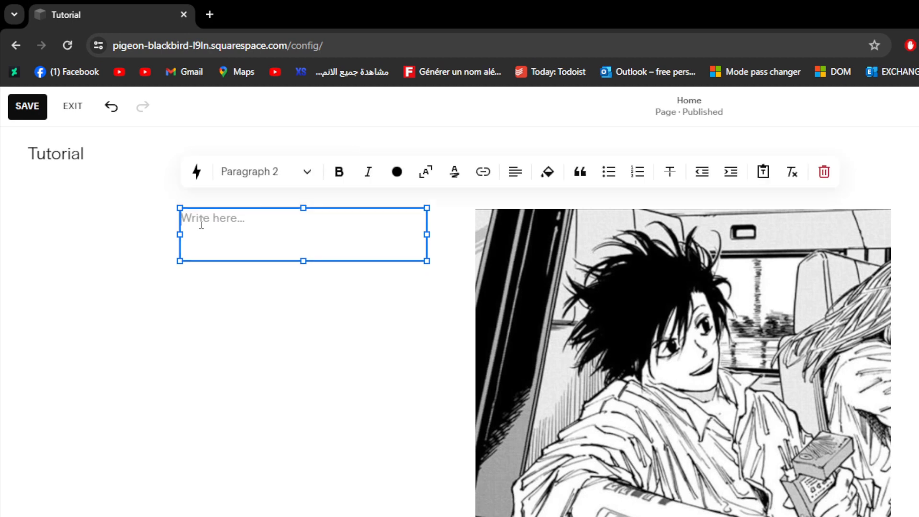
type("H")
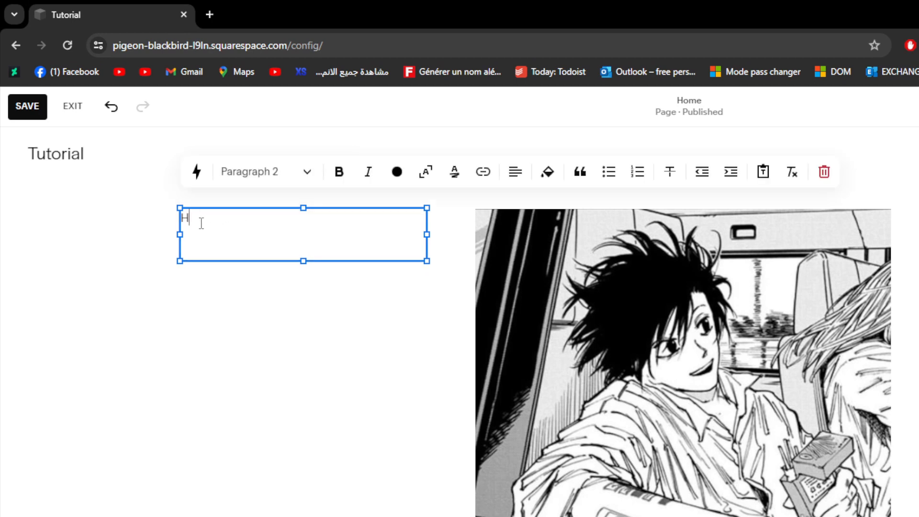
type("ello guys")
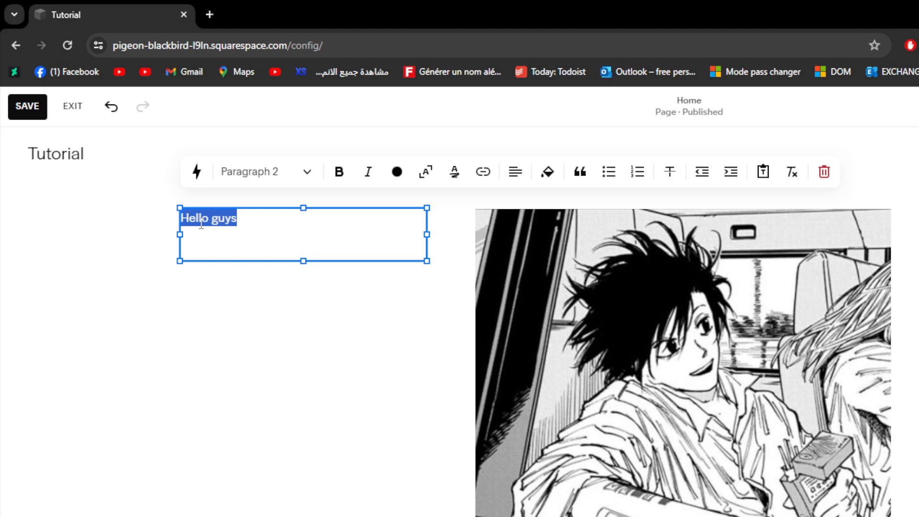
- Colour the 'Hello guys' text with a custom red and place it over the manga image
left_click(396, 172)
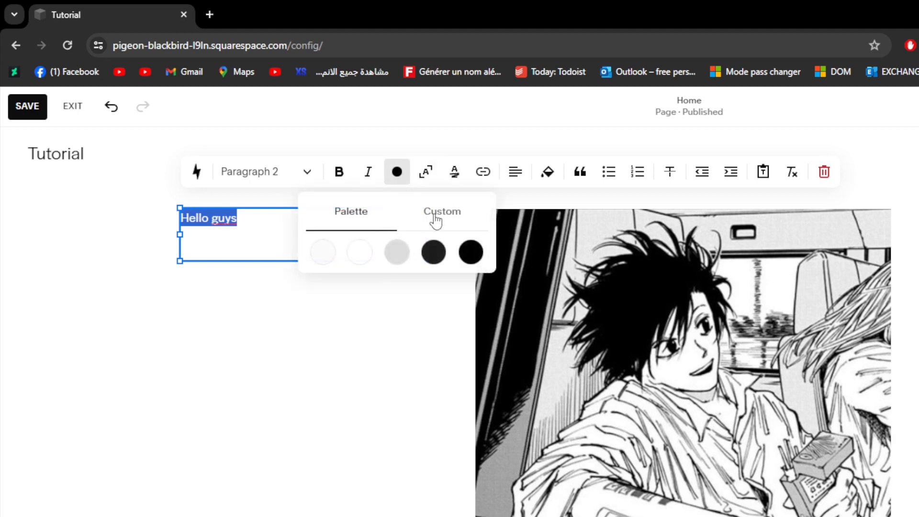
left_click(434, 252)
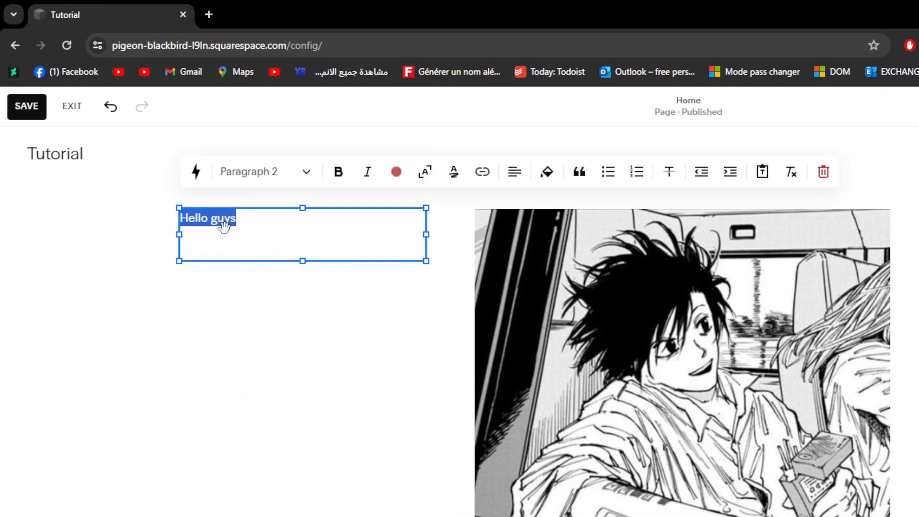
left_click(265, 171)
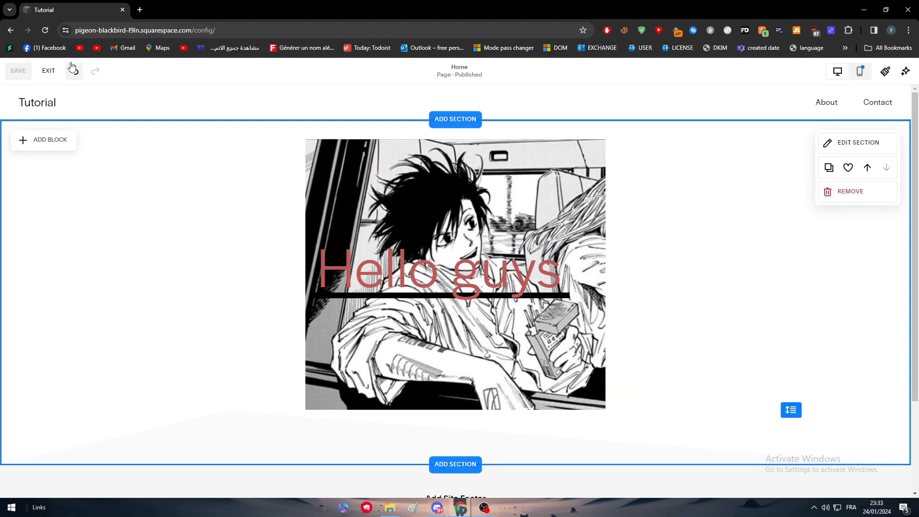
- Make 'Hello guys' a Heading 1 with a black 0.1em highlight line beneath it
left_click(48, 69)
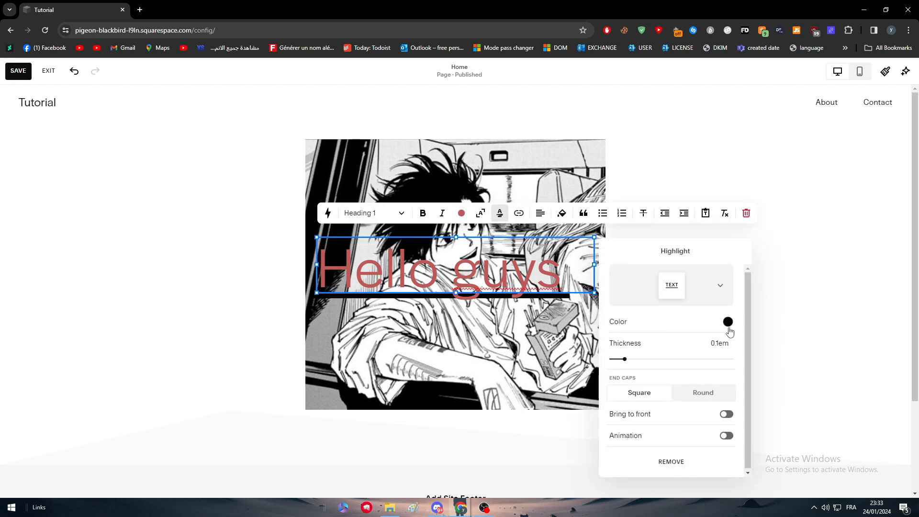
- Bold the heading, bring it in front, then swap it for a fresh empty text block
left_click_drag(622, 359, 611, 359)
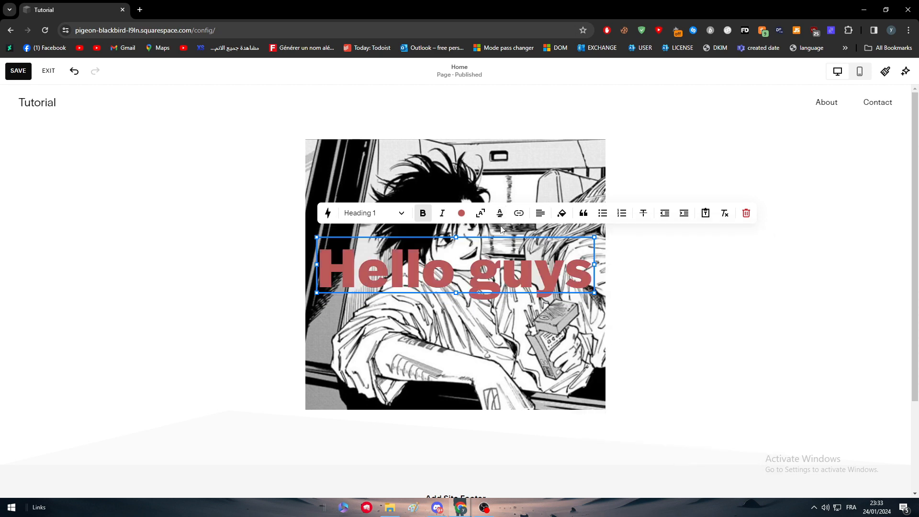
left_click(480, 213)
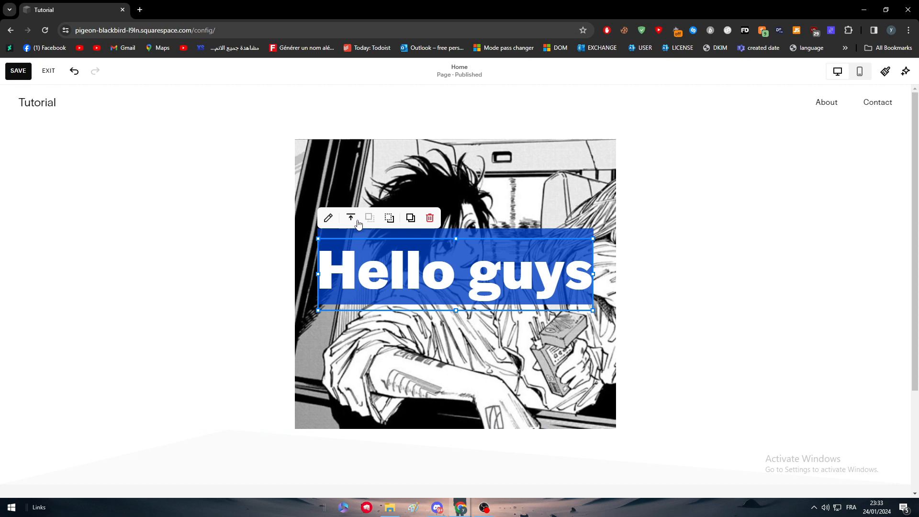
left_click(328, 218)
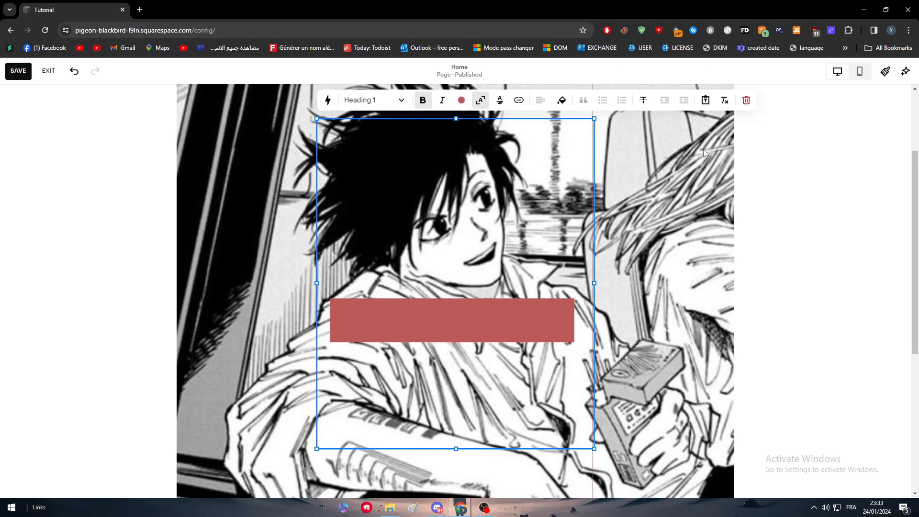
left_click(908, 29)
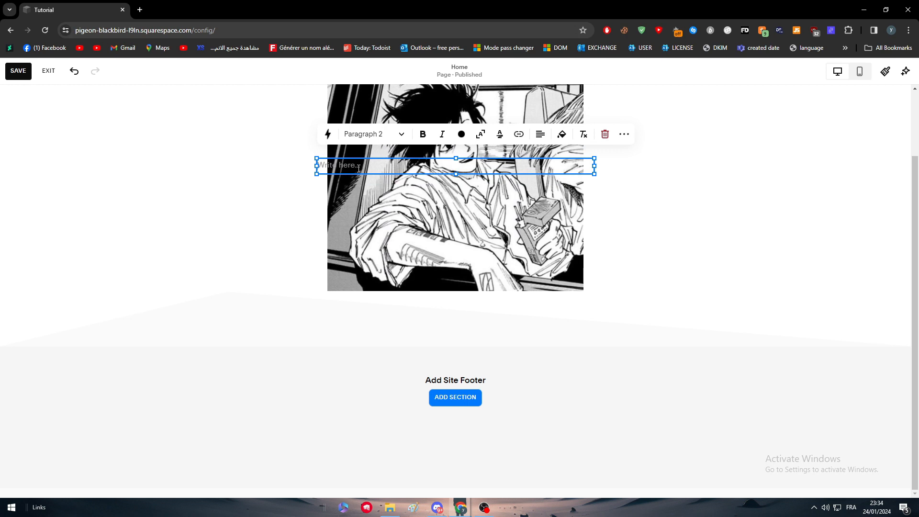
- Write 'HELLO EVERYONE' in the text block and colour it red over the manga image
type("EASE")
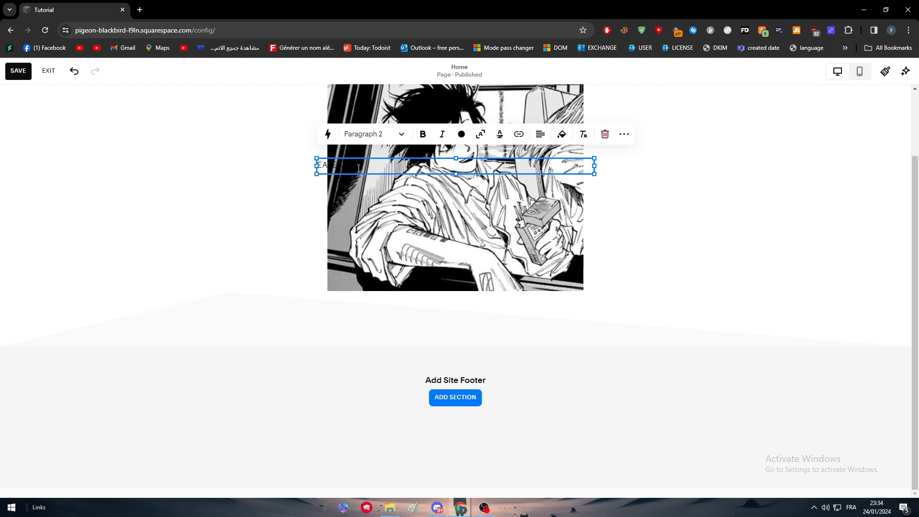
type("HELLO EVERYONE")
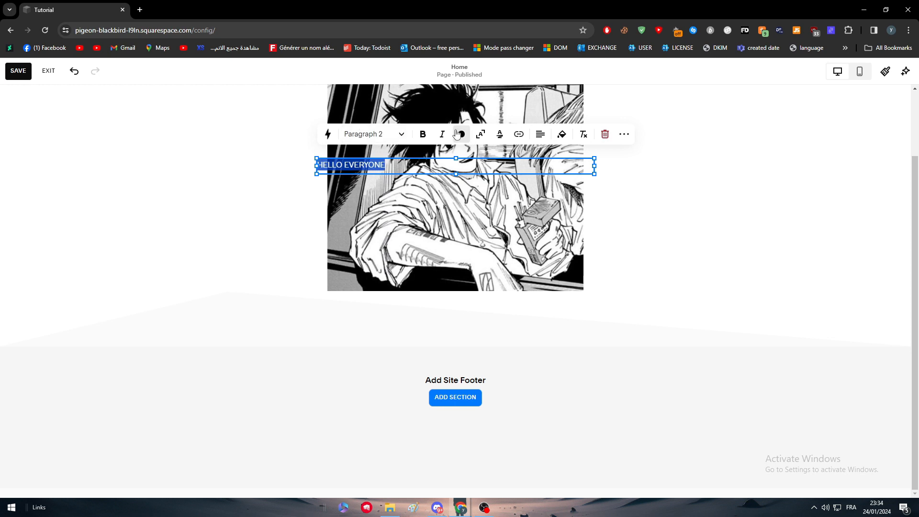
left_click(462, 134)
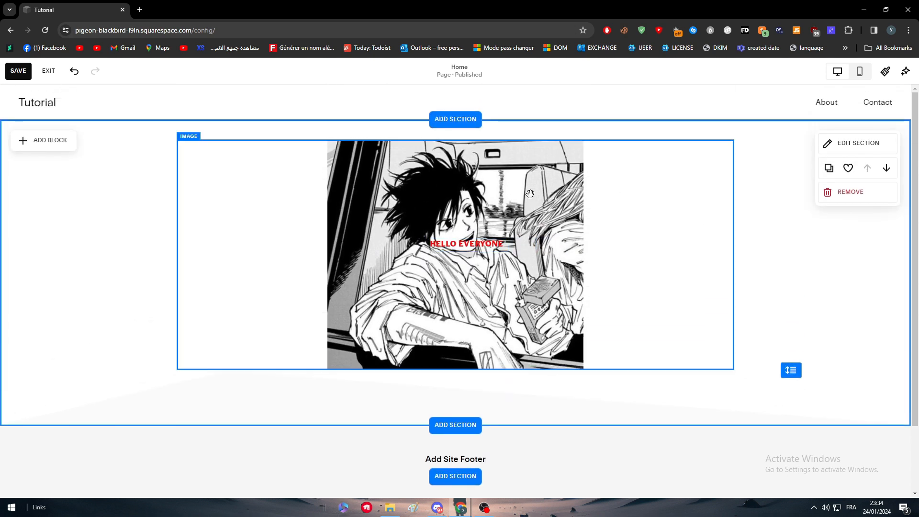
mouse_move(345, 169)
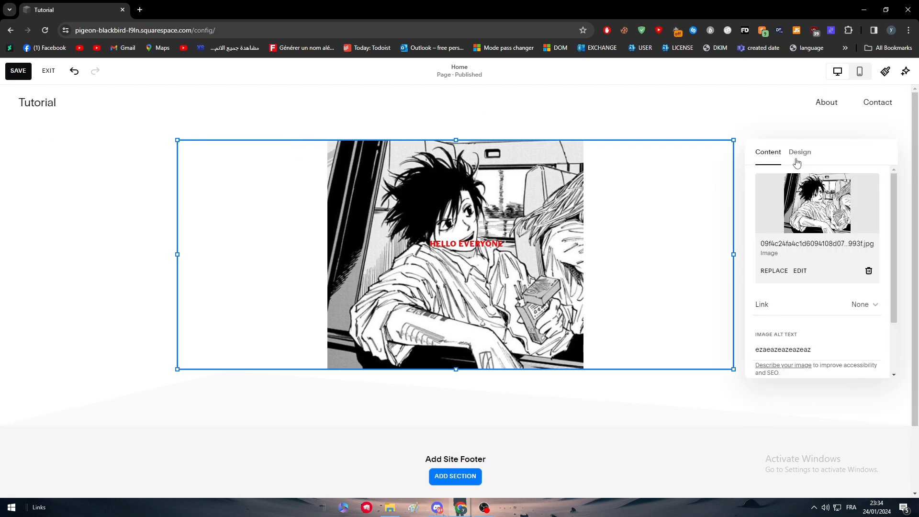
- Apply the second image effect to the manga picture from its Design options
left_click(800, 152)
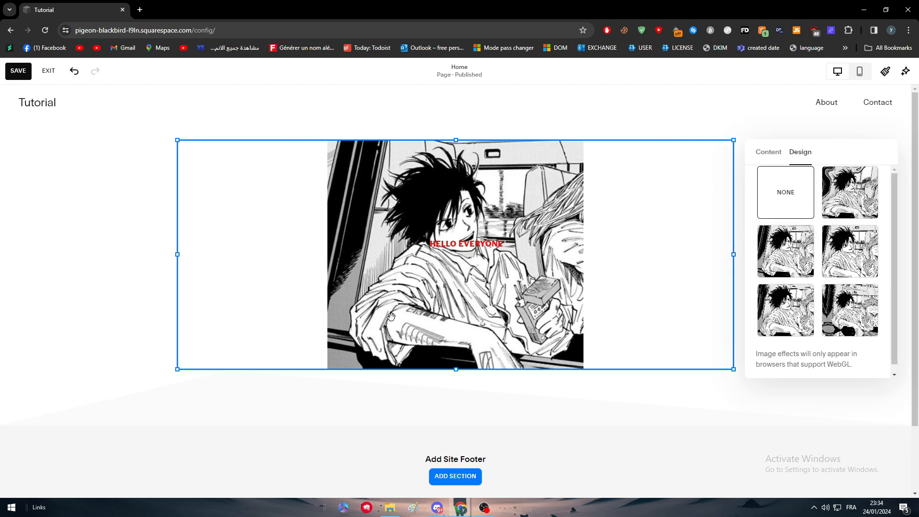
left_click(849, 192)
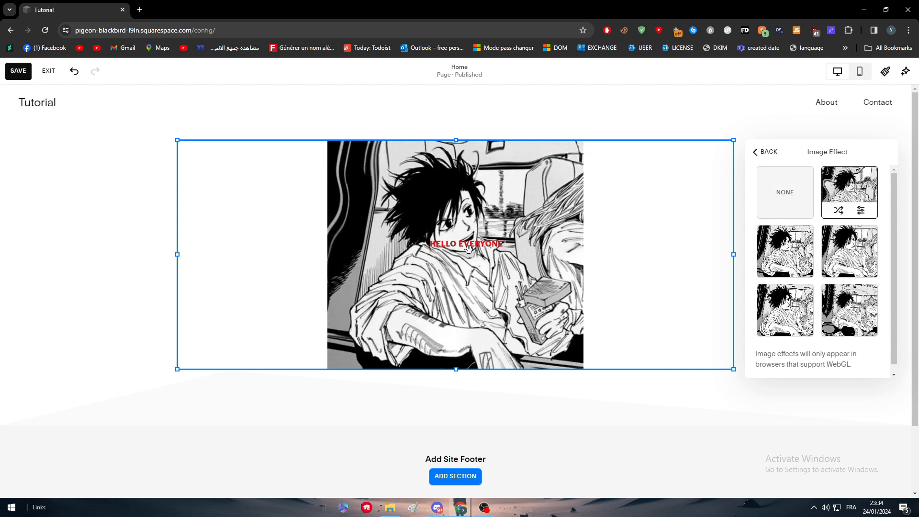
left_click(764, 153)
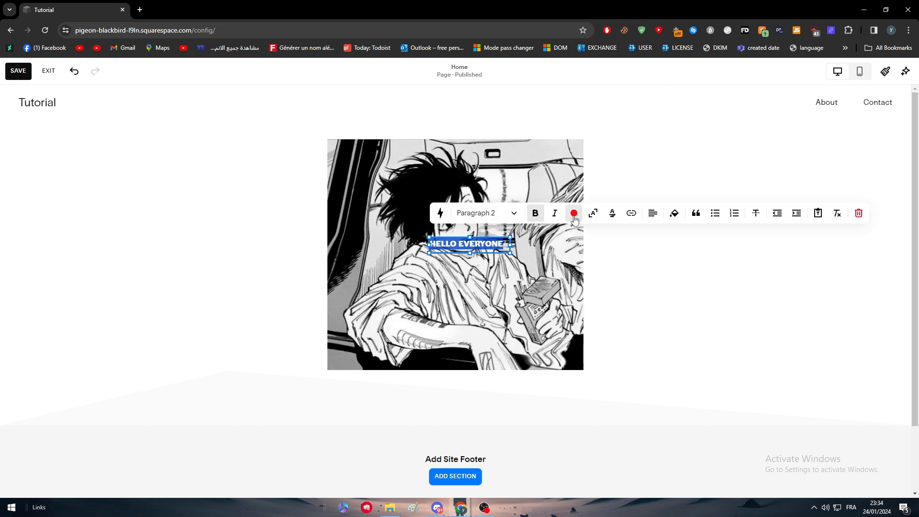
- Colour HELLO EVERYONE red, make it a heading style, and drag it onto the top of the image
left_click(574, 213)
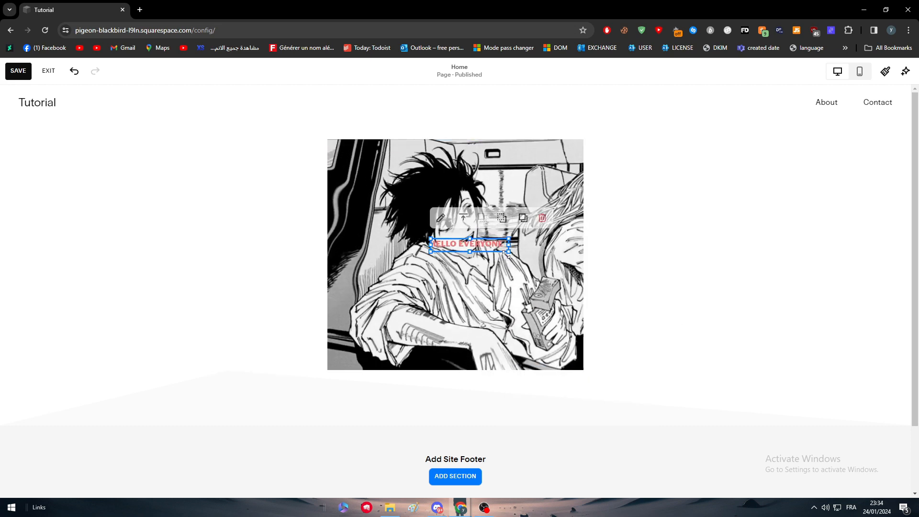
left_click(544, 254)
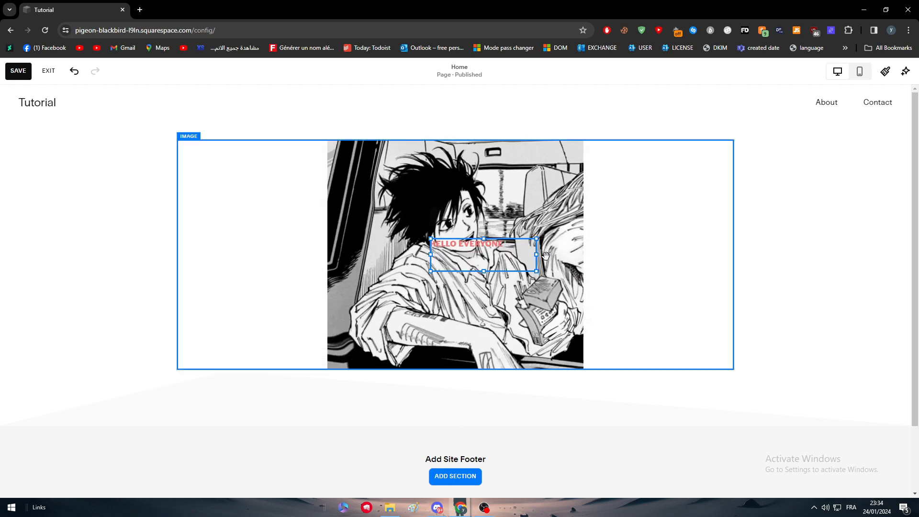
left_click(487, 212)
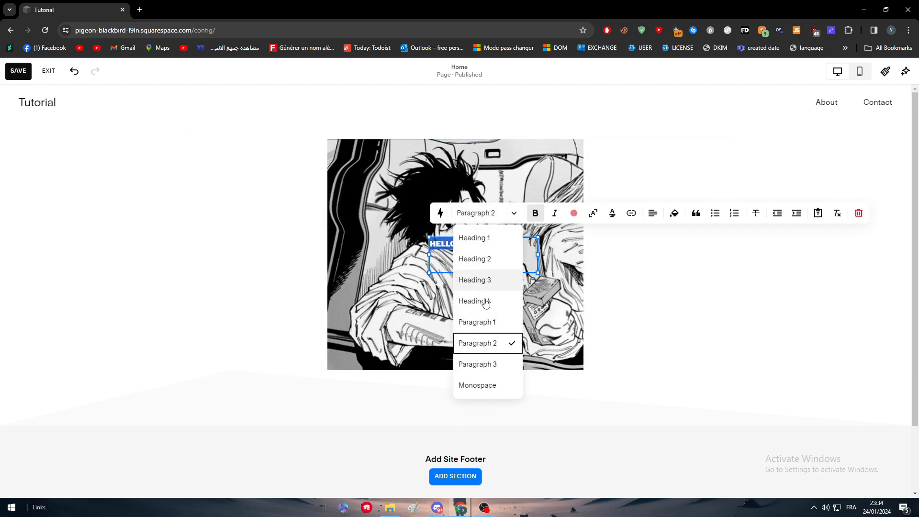
left_click(474, 300)
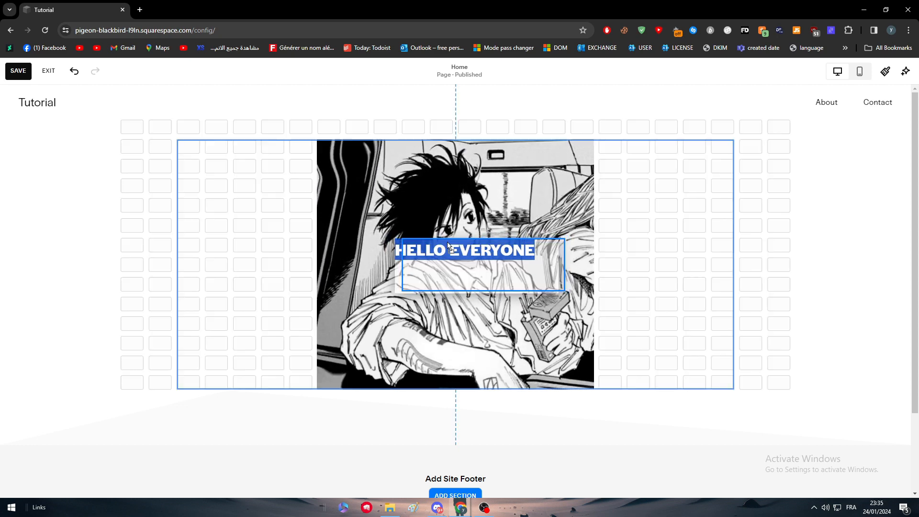
left_click_drag(465, 250, 466, 366)
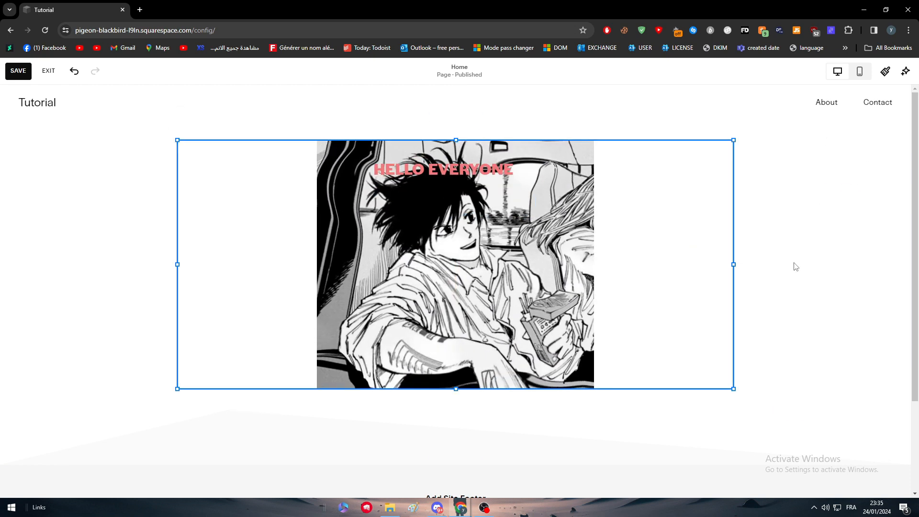
- Add a text block of filler letters over the image and give it a larger paragraph style
left_click(453, 264)
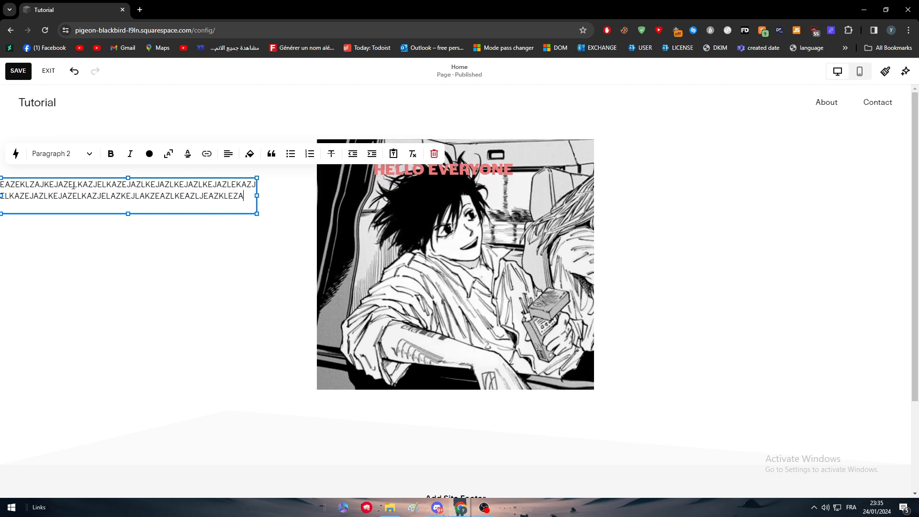
left_click(149, 153)
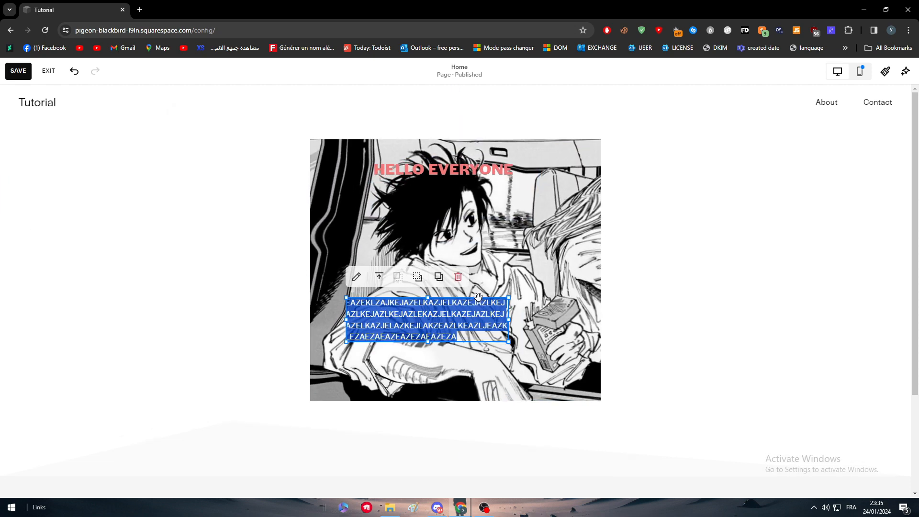
left_click(402, 271)
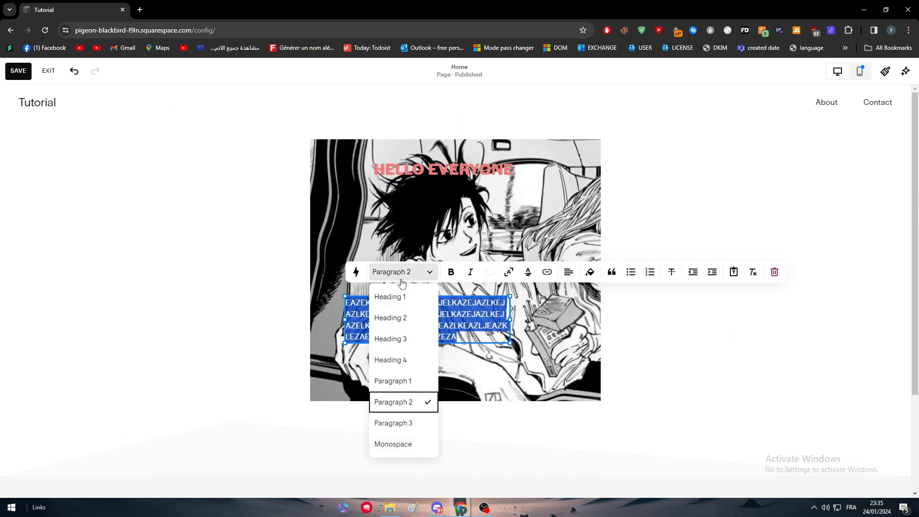
left_click(390, 360)
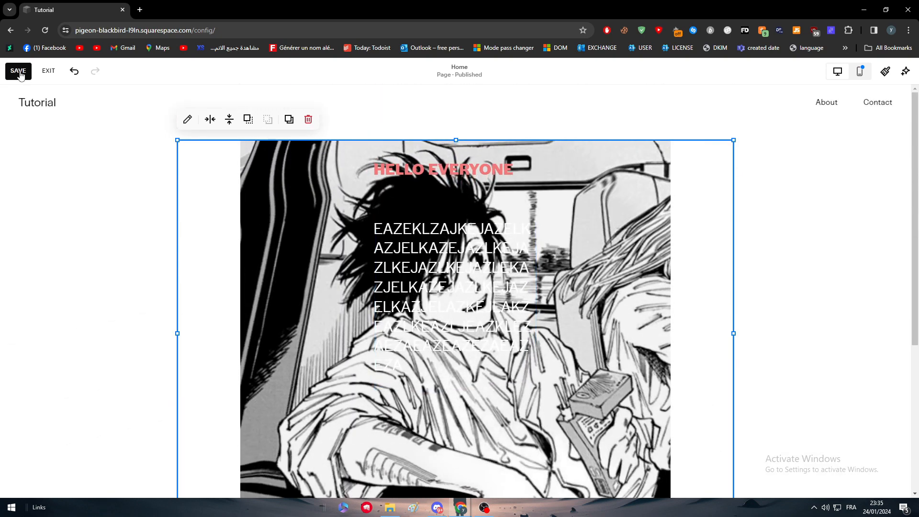
- Save the edits, exit the editor, and scroll through the finished page preview
scroll("down", 3)
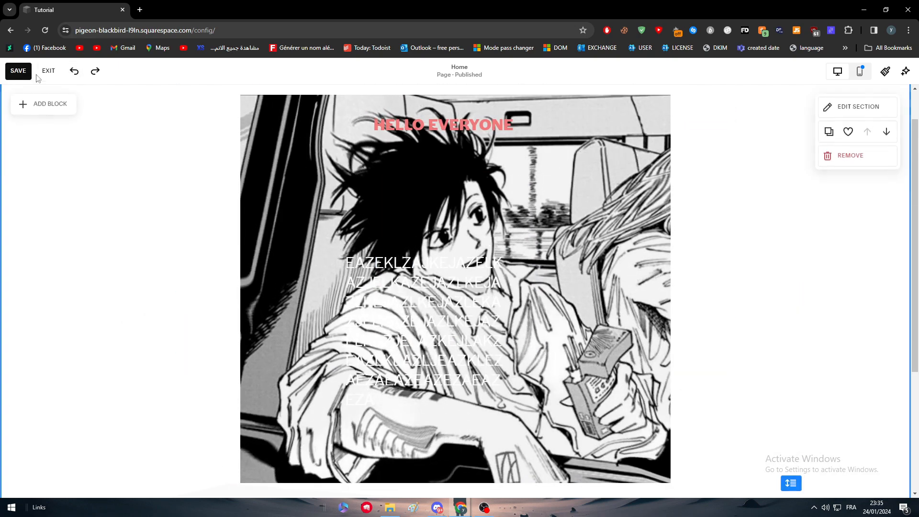
left_click(48, 70)
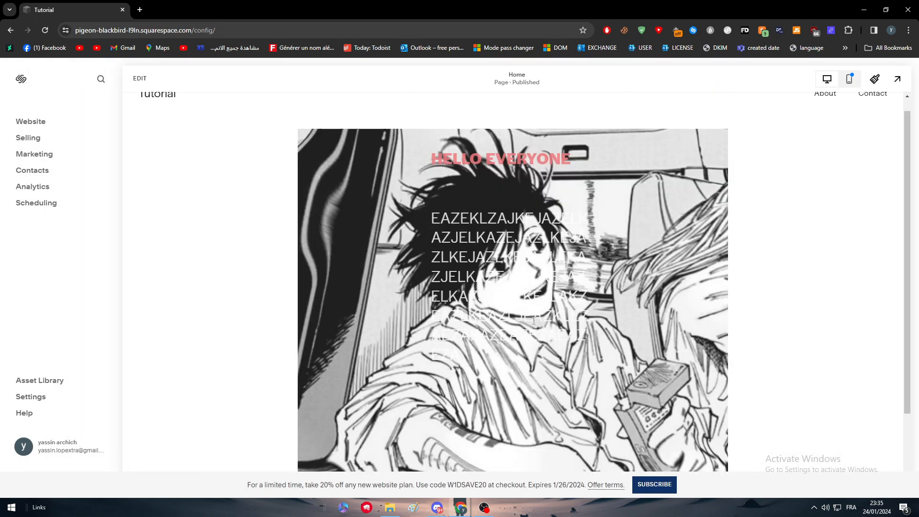
scroll("down", 3)
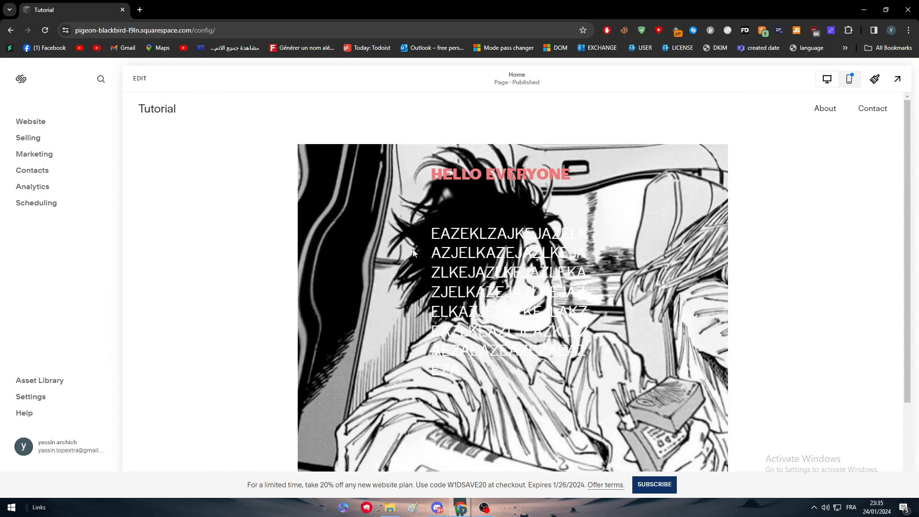
scroll("down", 3)
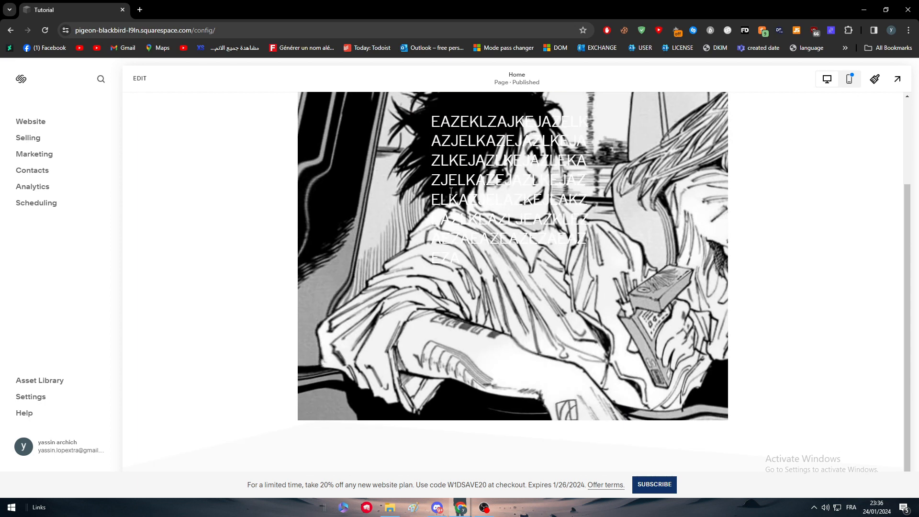
scroll("up", 3)
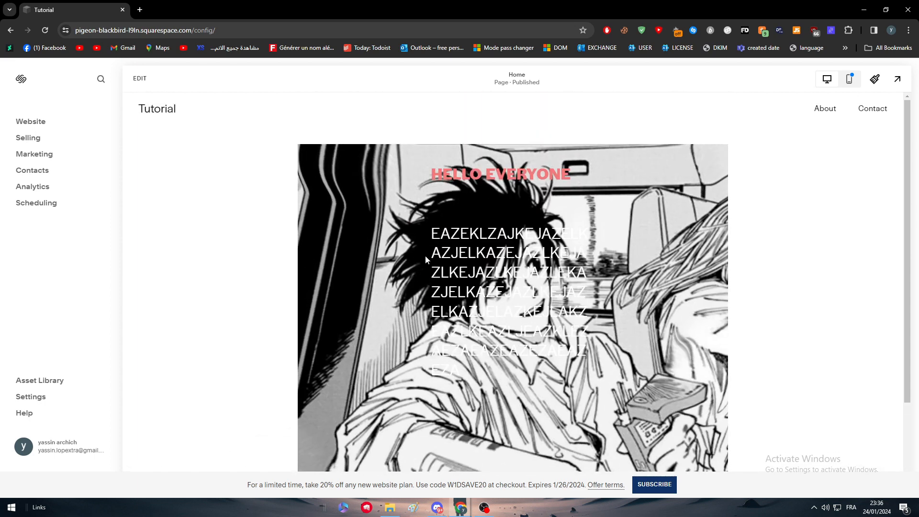
scroll("down", 3)
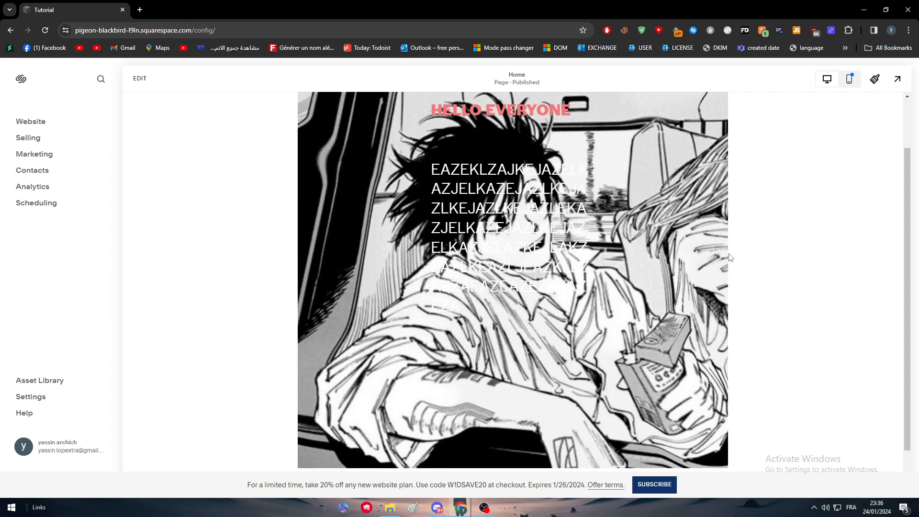
scroll("down", 3)
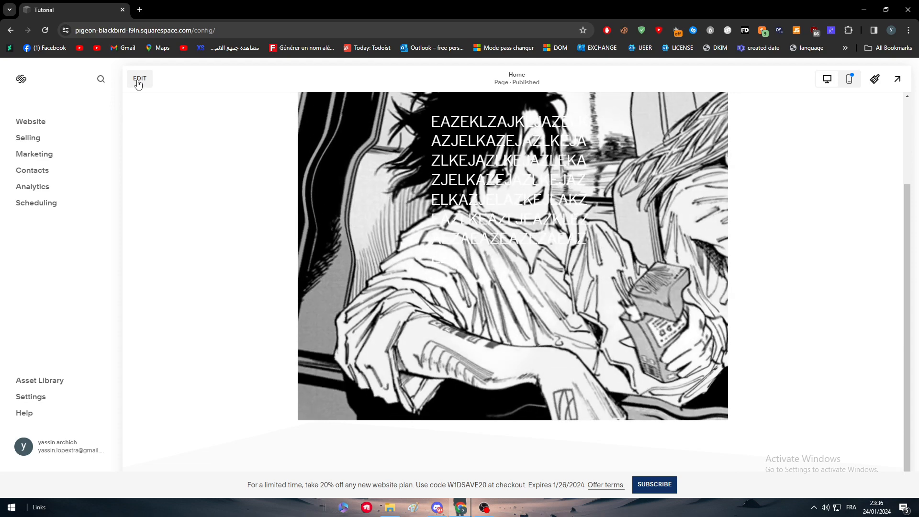
- Re-enter editing, remove the manga section and start adding a new section
left_click(139, 79)
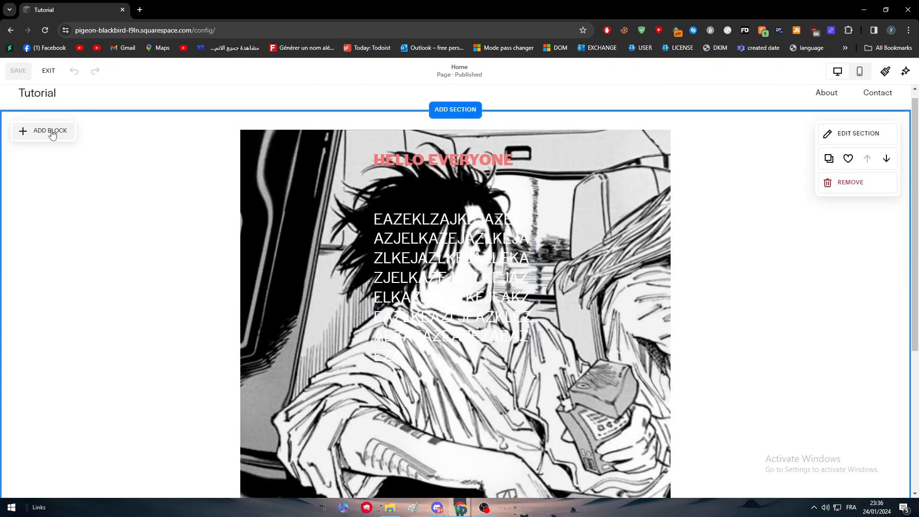
left_click(850, 182)
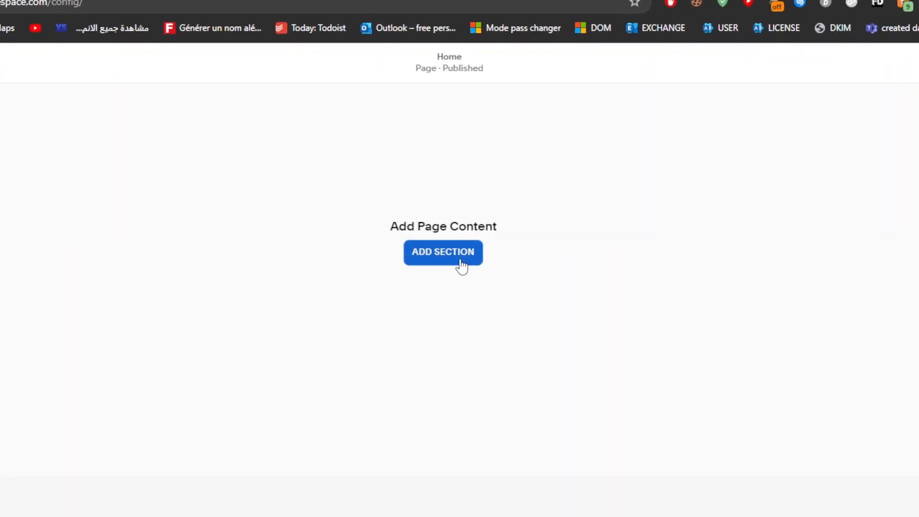
left_click(443, 251)
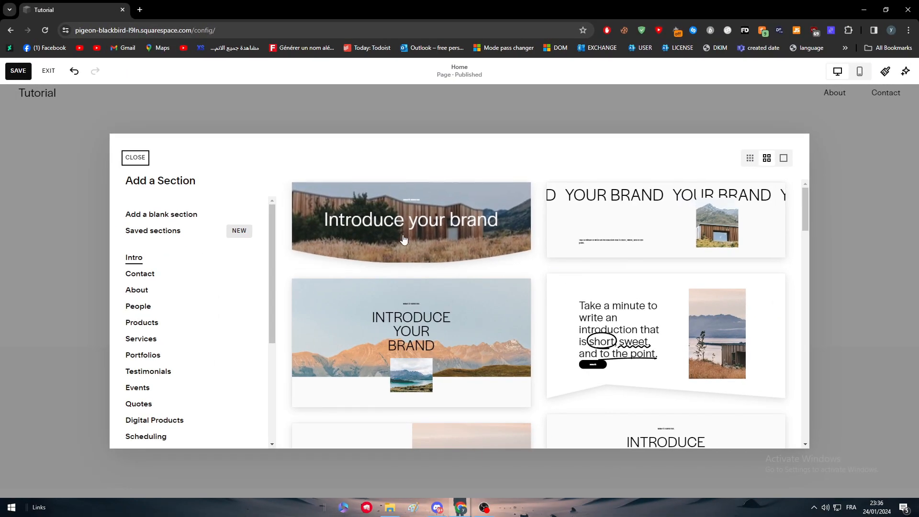
- Add the 'Introduce your brand' intro layout and keep it when asked to remove it
left_click(411, 226)
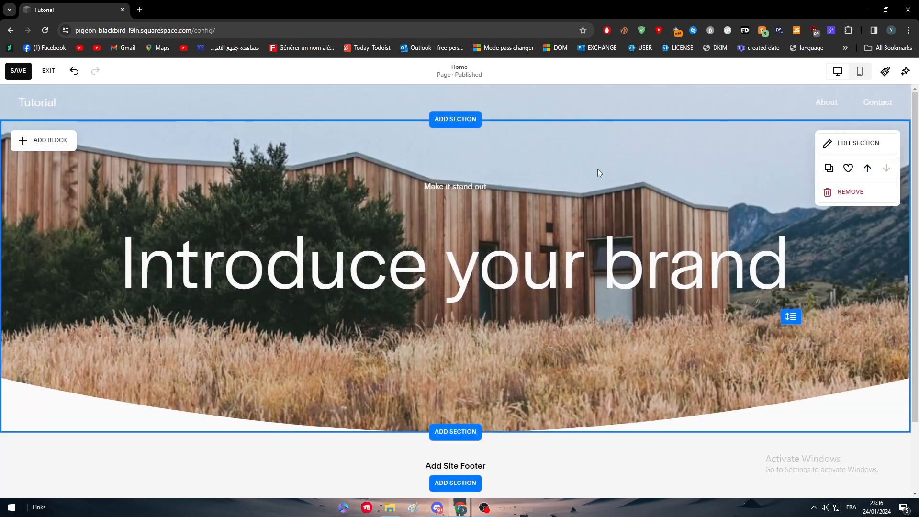
mouse_move(437, 153)
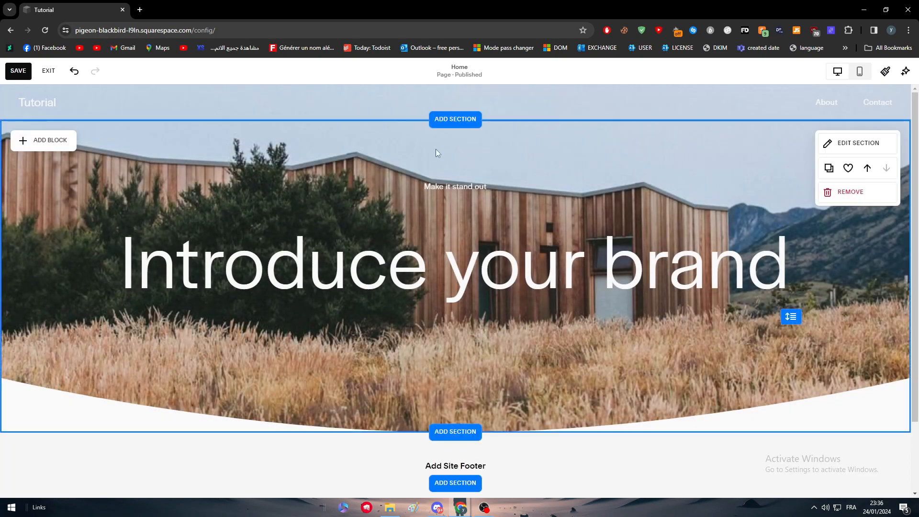
left_click(850, 192)
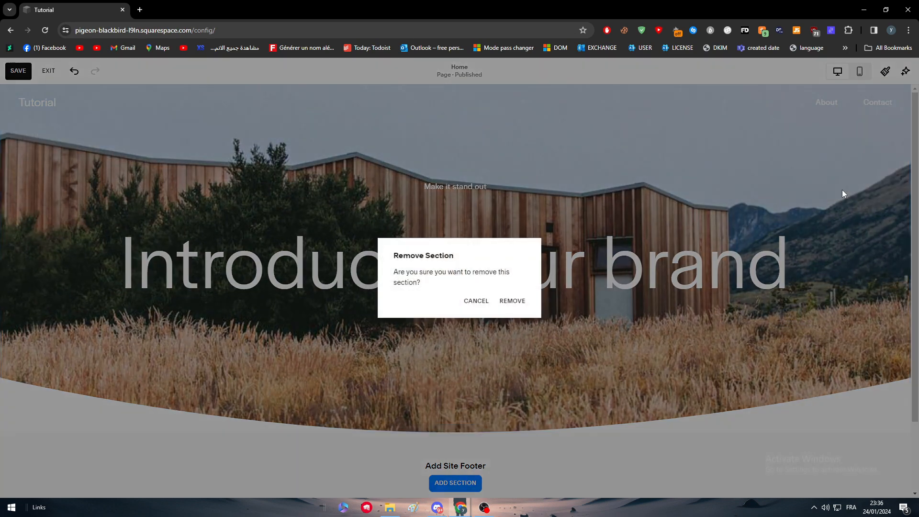
left_click(475, 301)
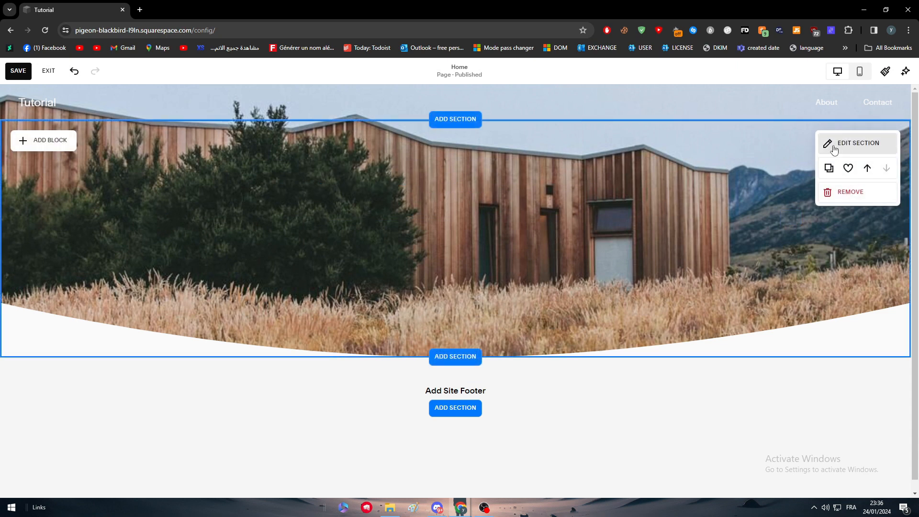
- Delete the intro section's background cabin photo from its section settings
left_click(858, 142)
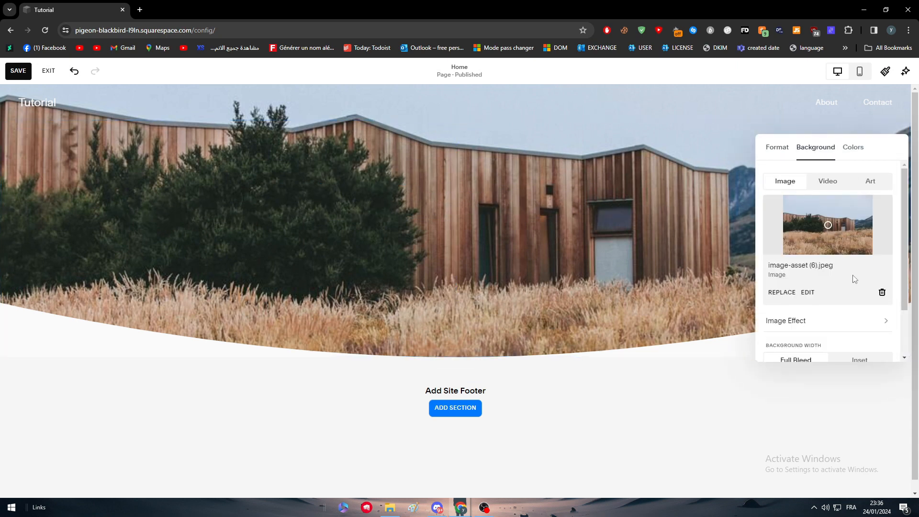
left_click(882, 293)
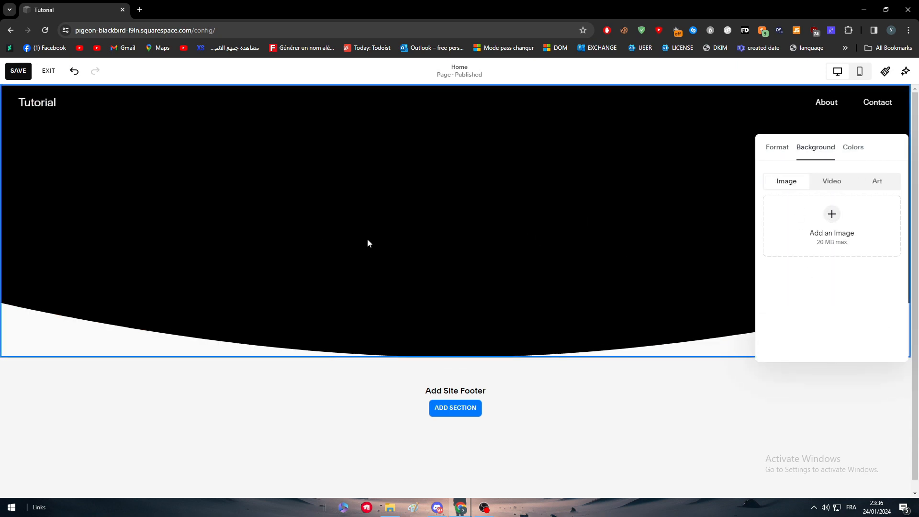
left_click(853, 147)
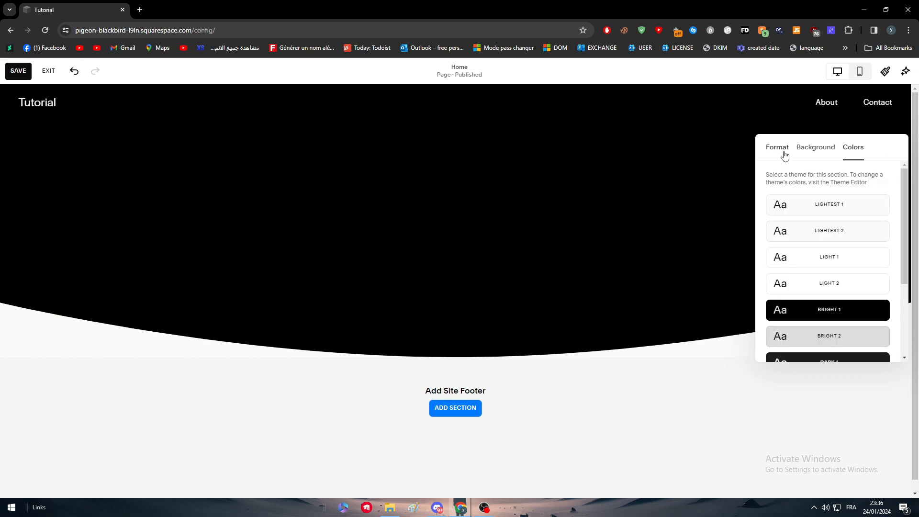
- Start adding an image block to the section and choose to upload an image file
left_click(777, 147)
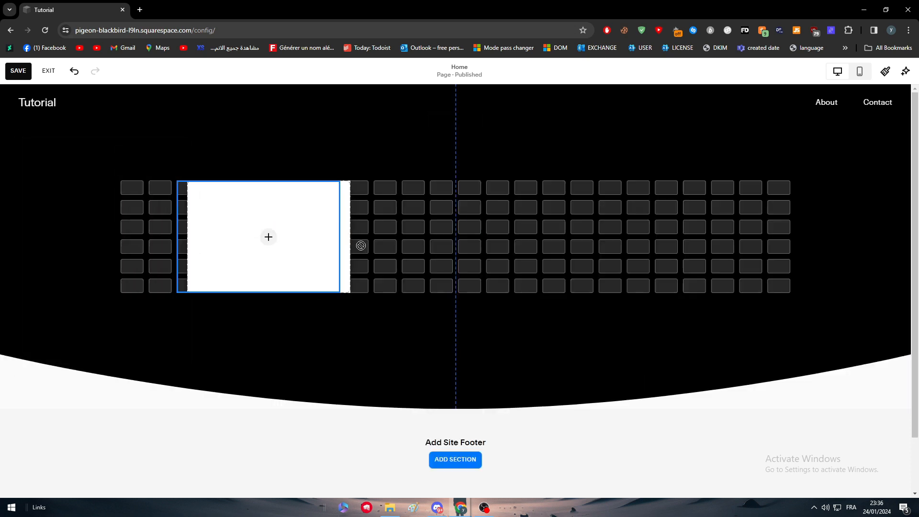
left_click(268, 237)
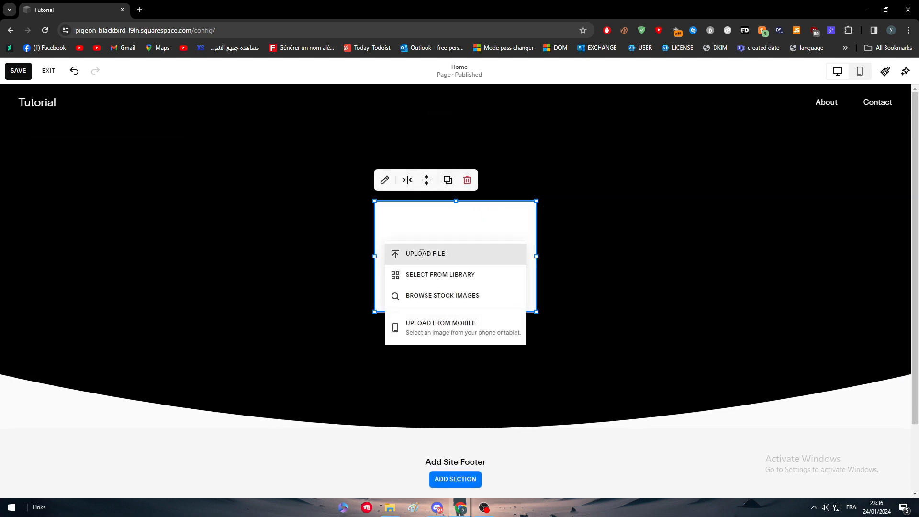
left_click(424, 253)
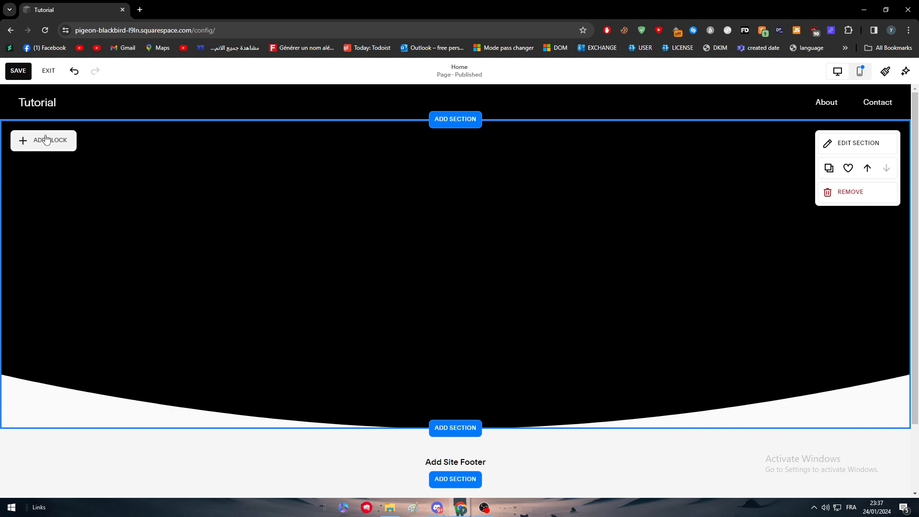
- Exit the page editor and discard the unsaved section changes
left_click(48, 71)
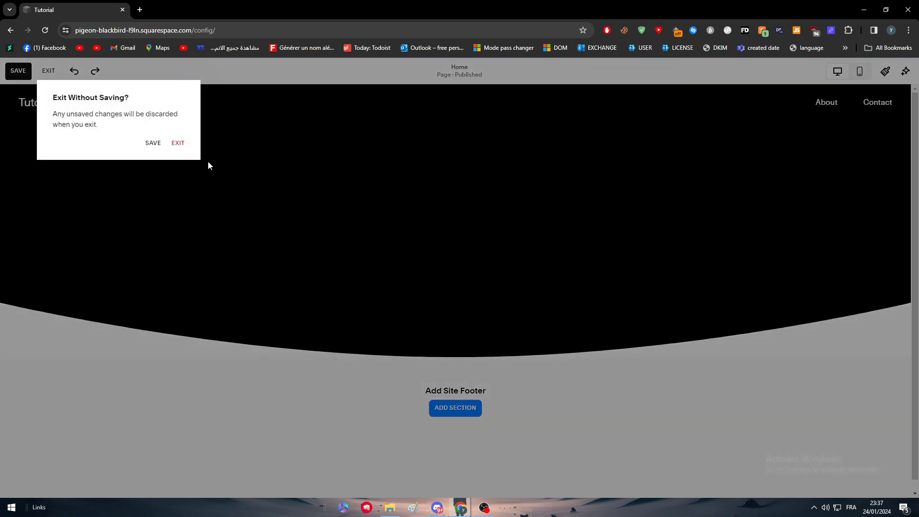
left_click(178, 143)
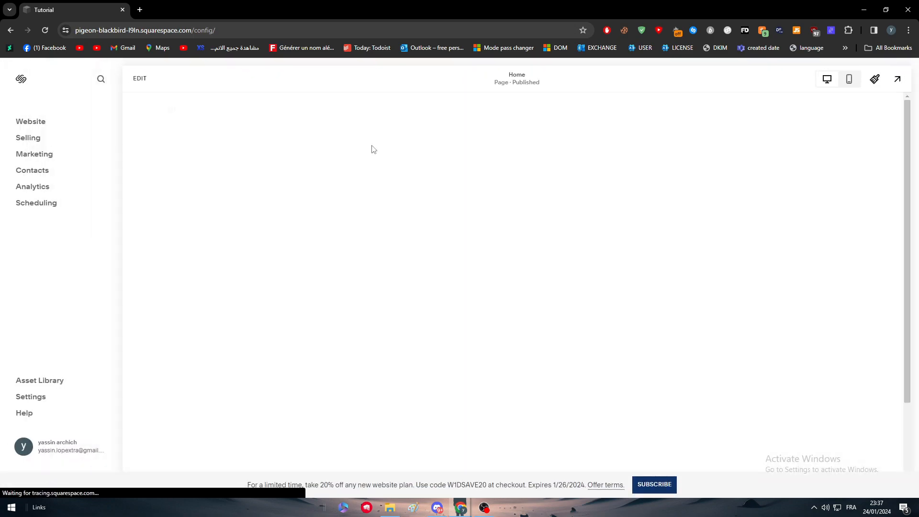